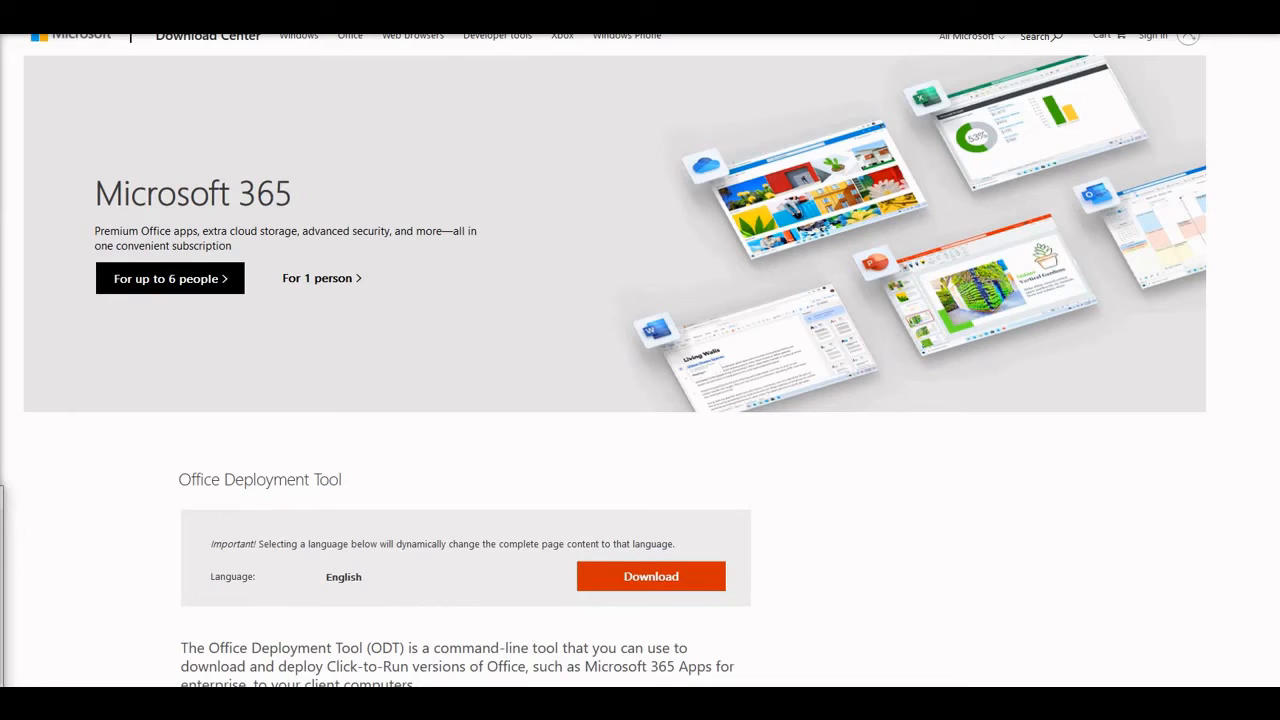
- Create a new OfficeSetup2 folder on Local Disk (C:) and extract the tool's files into it
click(652, 576)
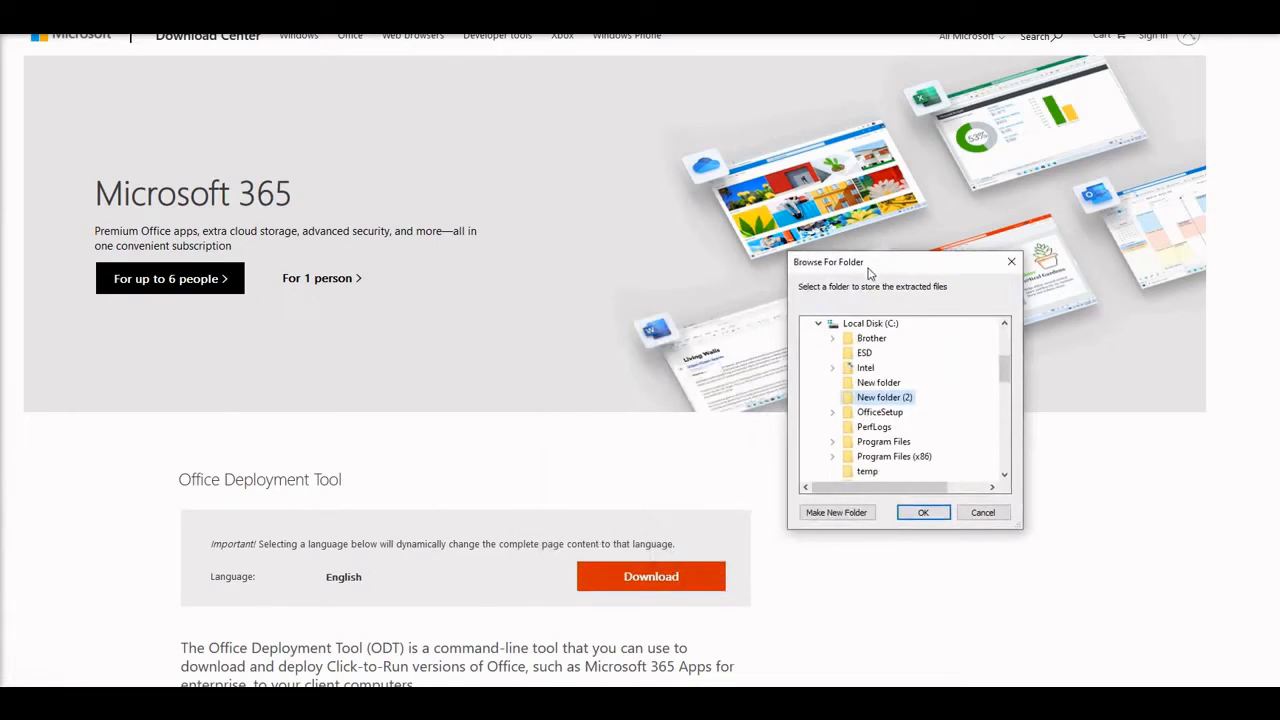
mouse_move(870, 324)
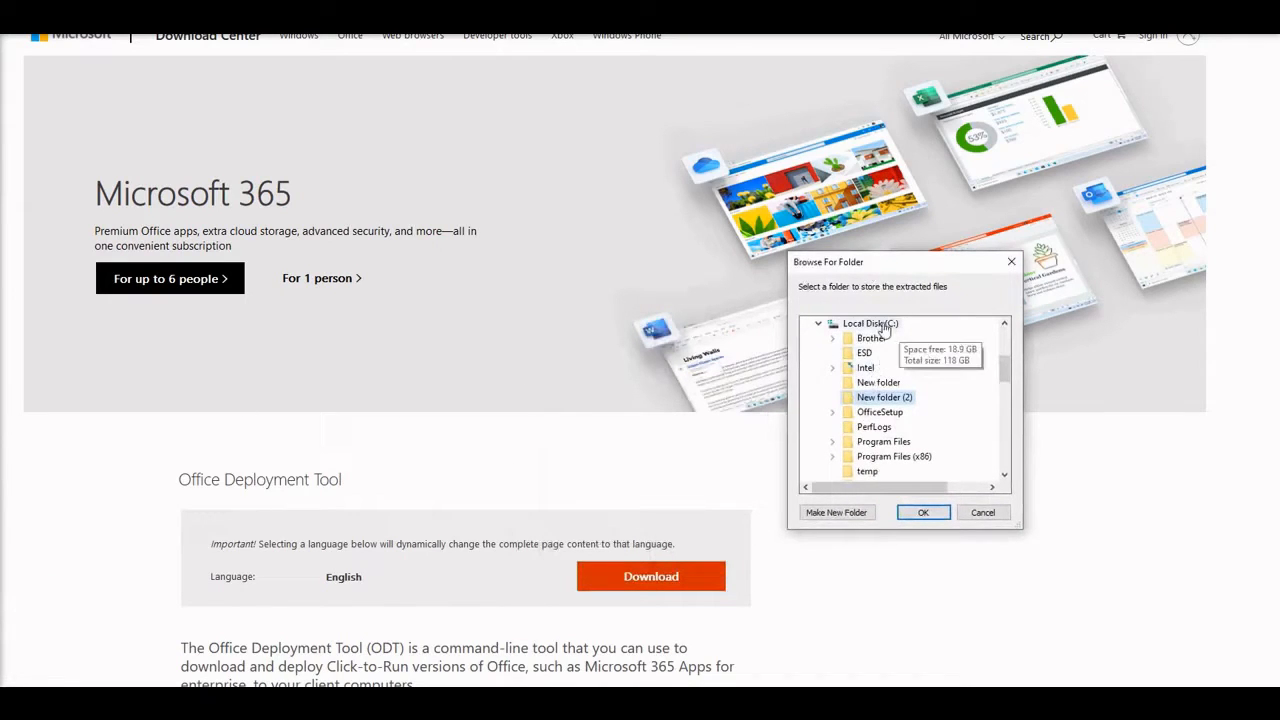
click(870, 324)
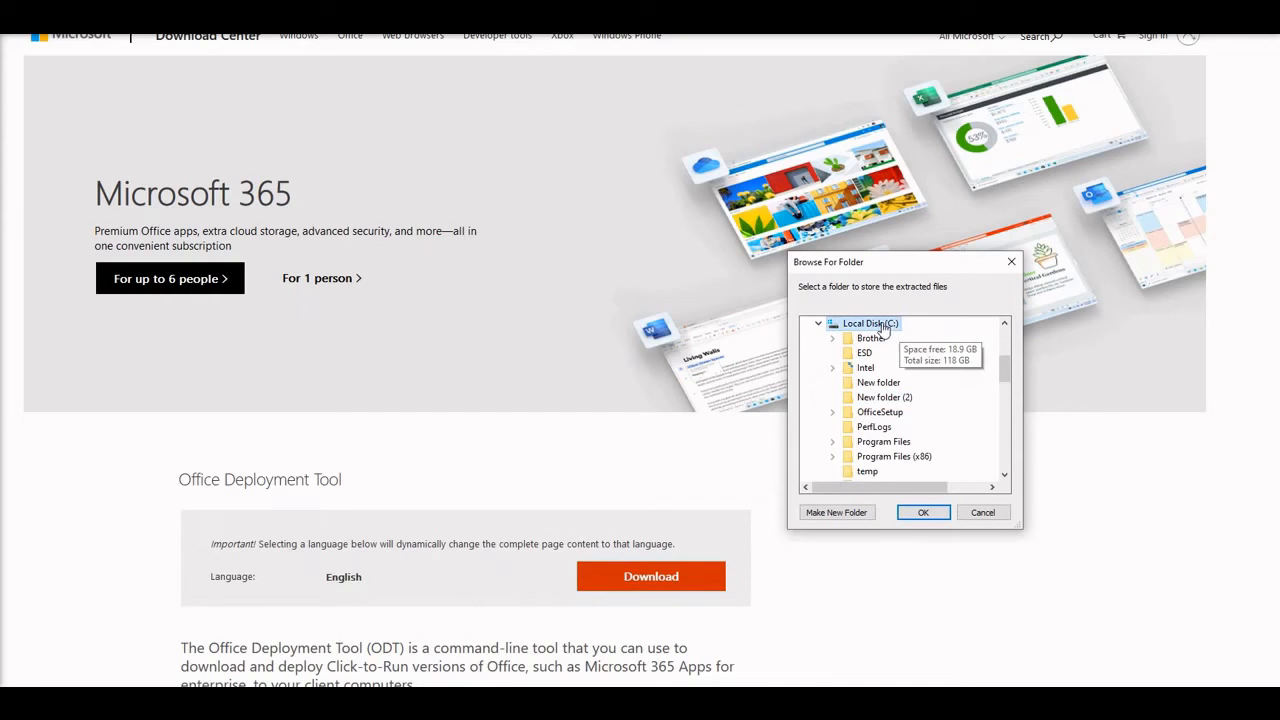
mouse_move(836, 512)
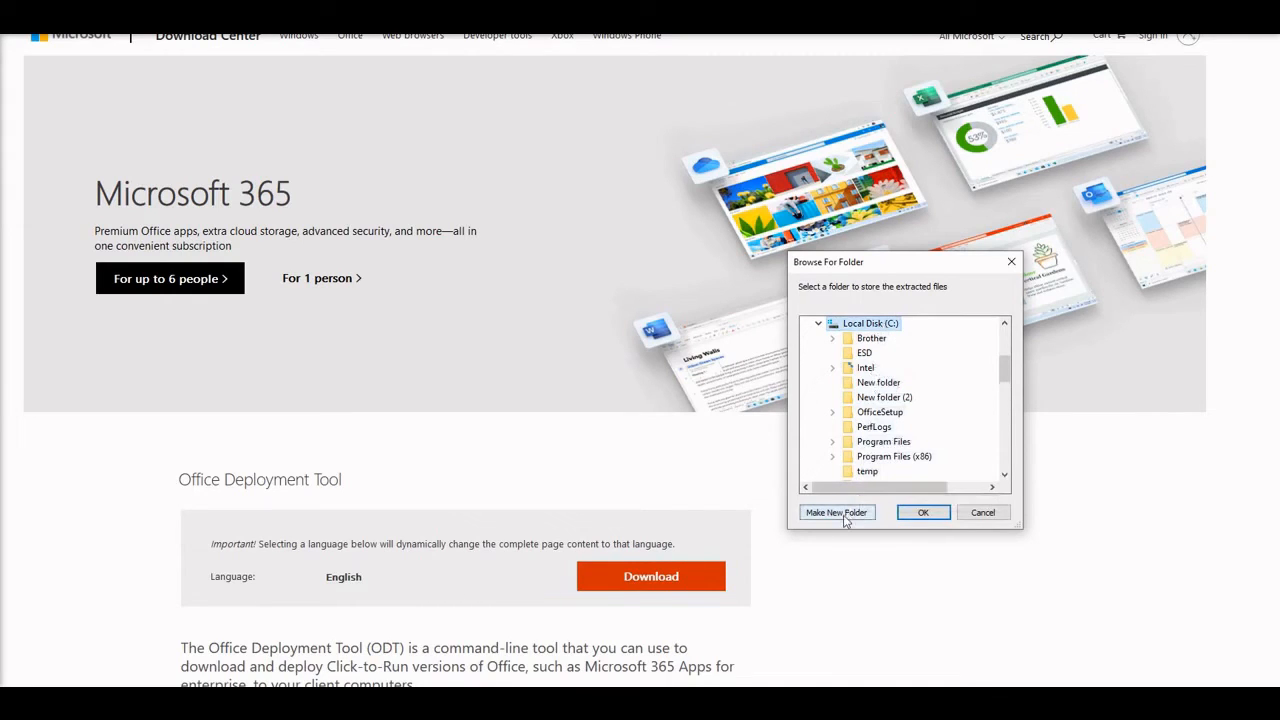
click(836, 512)
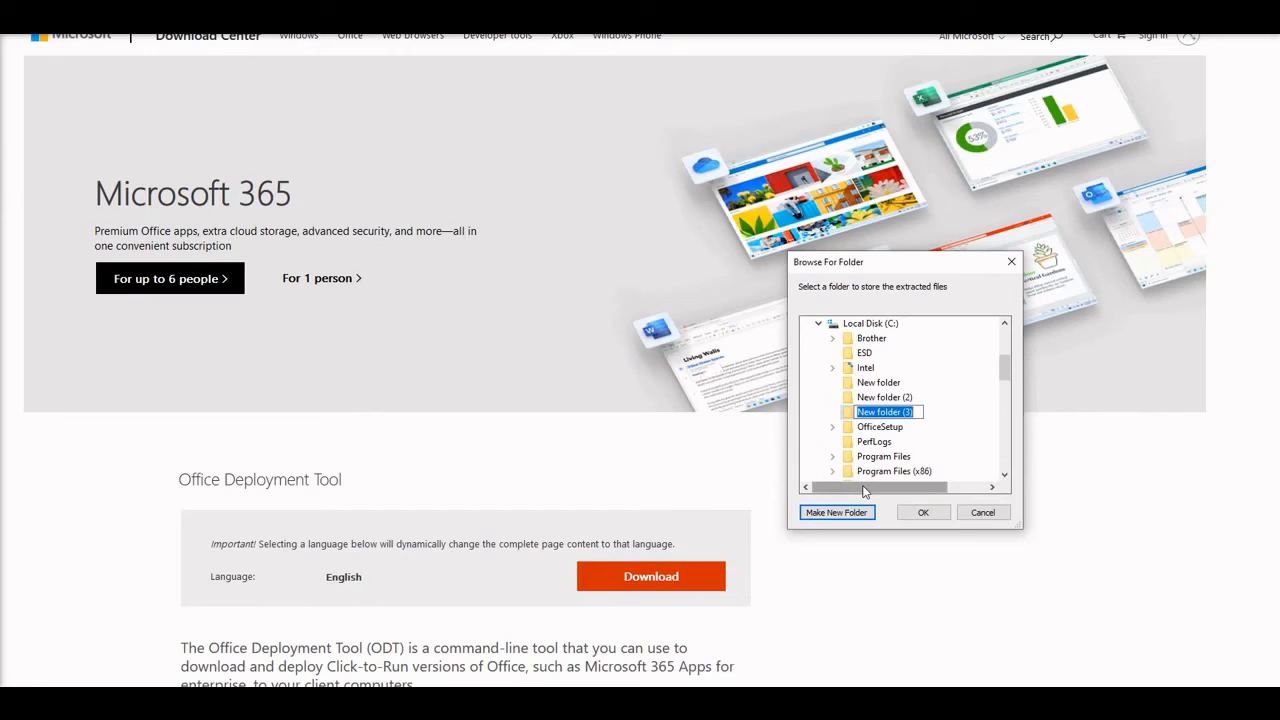
text(OfficeSetup)
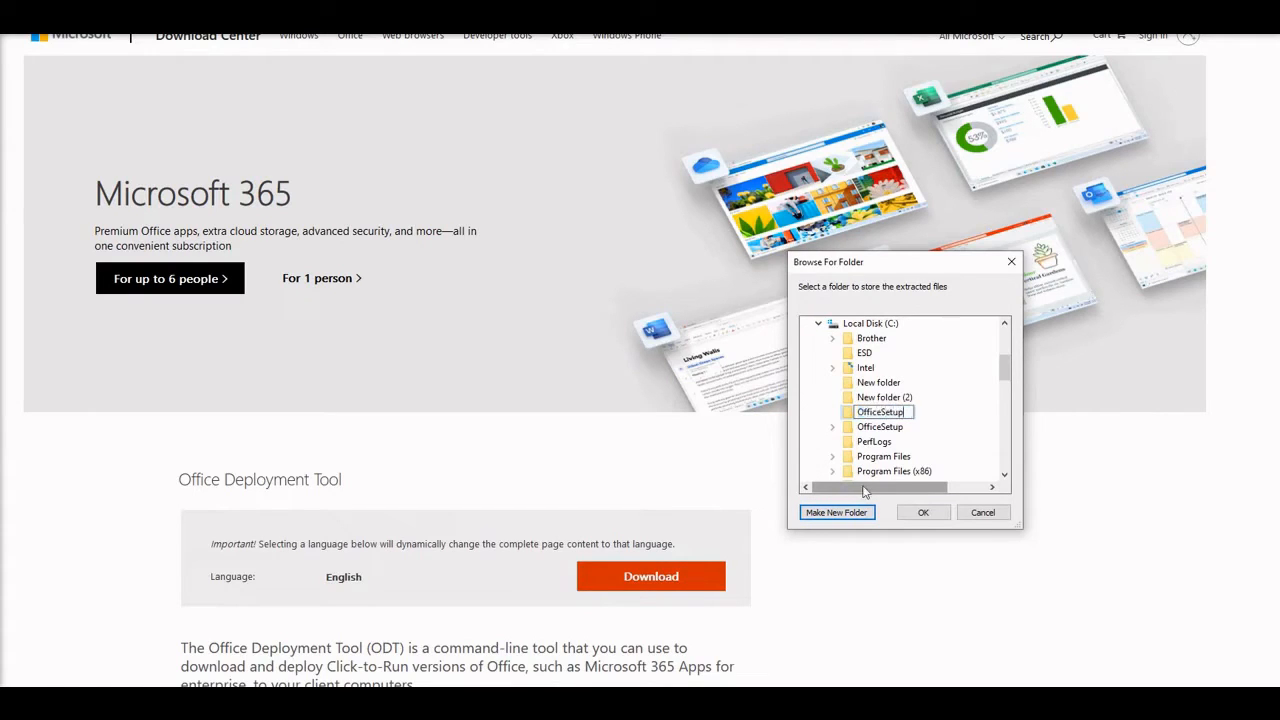
text(2)
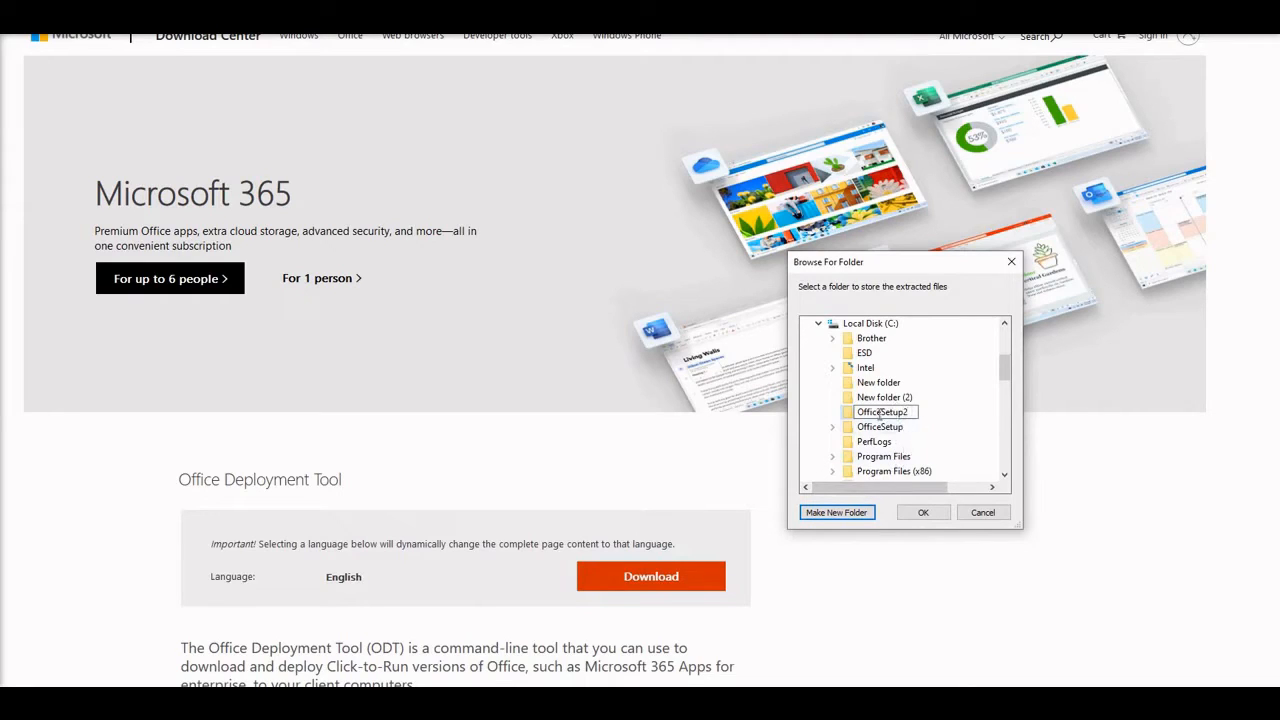
click(882, 428)
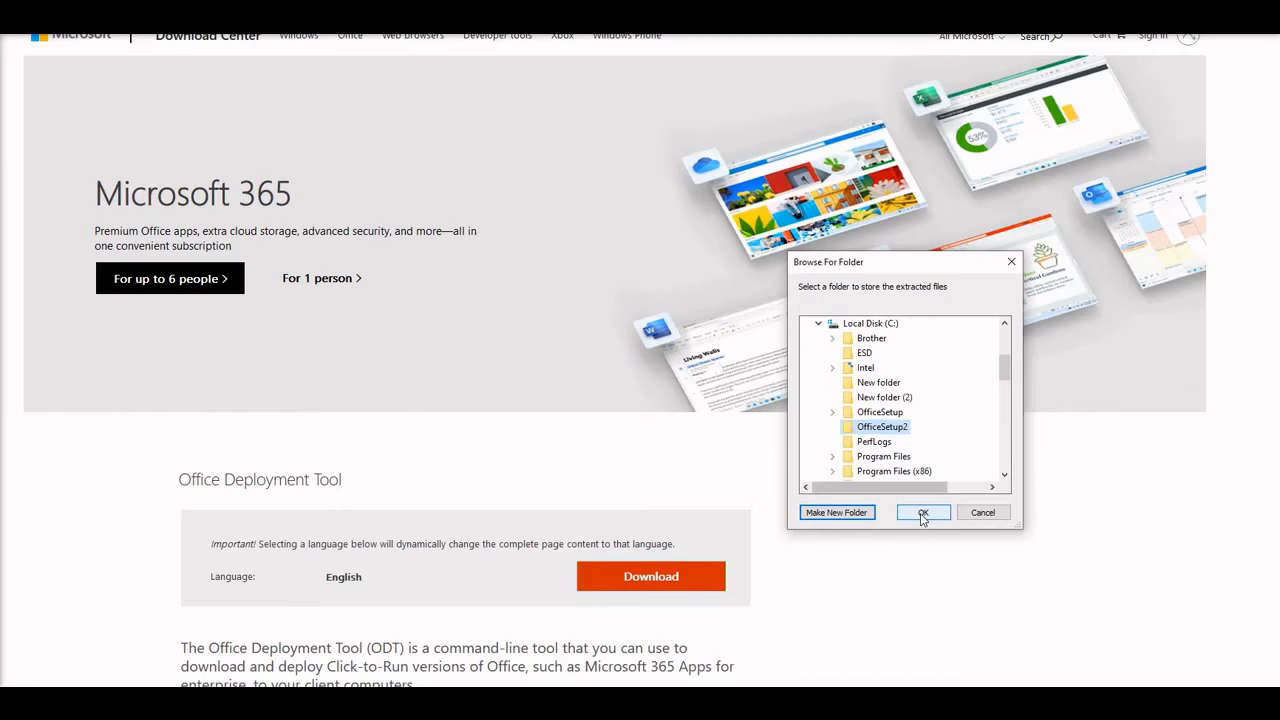
click(922, 512)
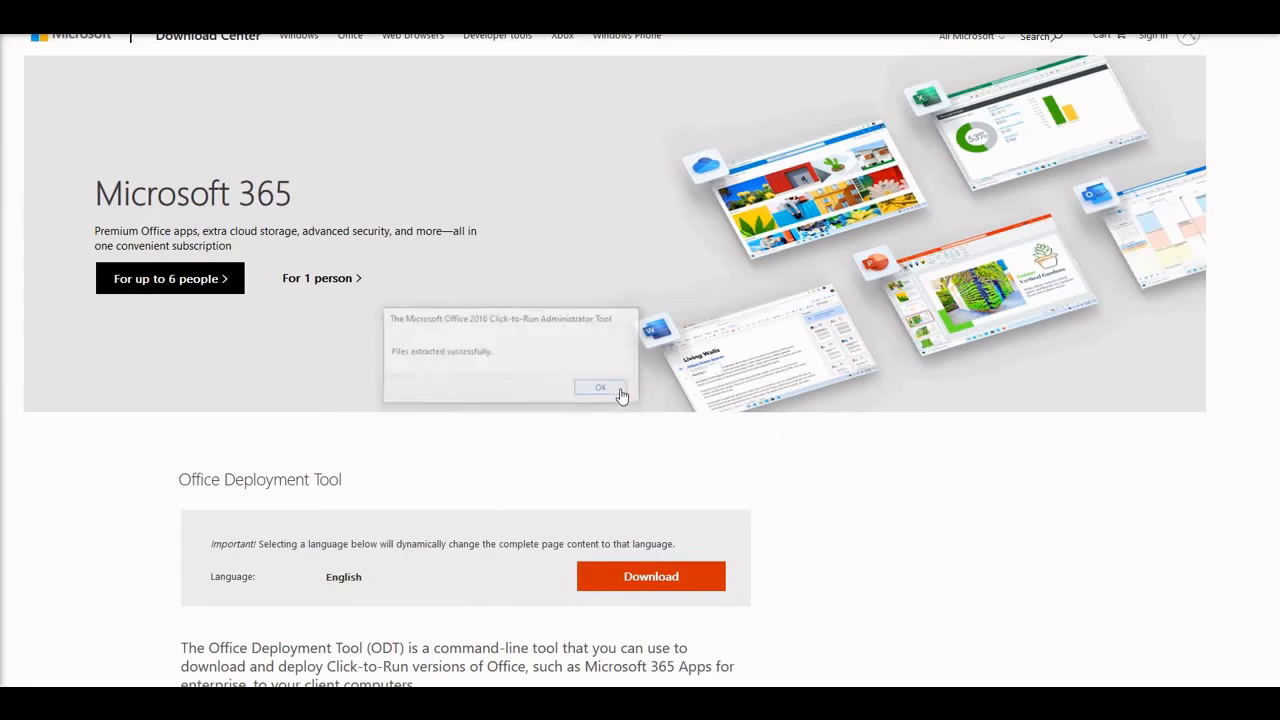
- Dismiss the extraction message and delete the sample configuration XML files, leaving only setup
click(600, 388)
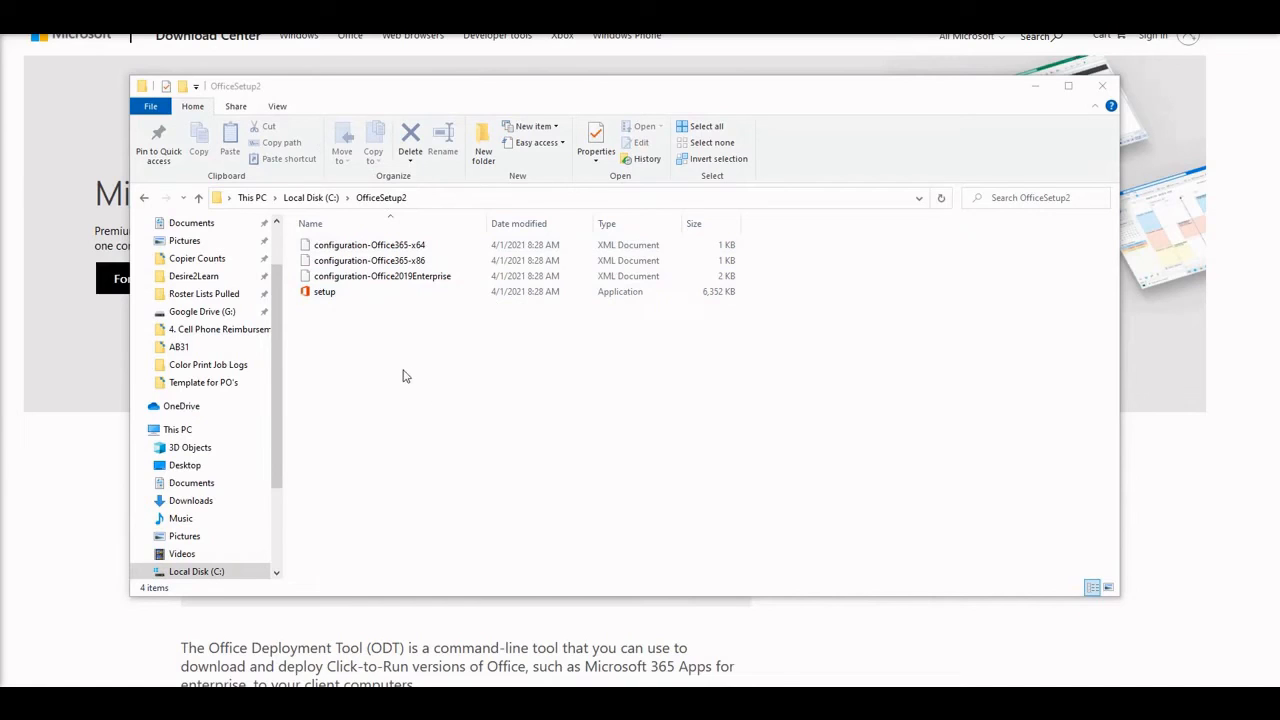
click(368, 244)
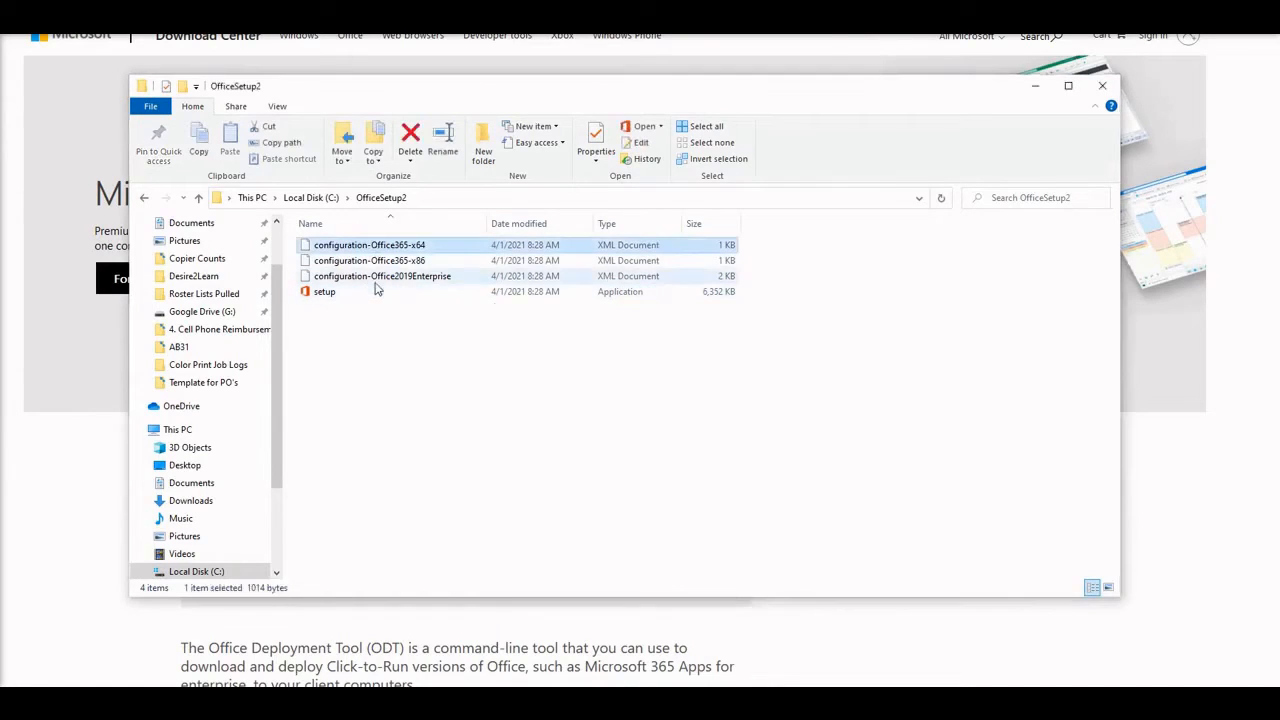
right_click(384, 276)
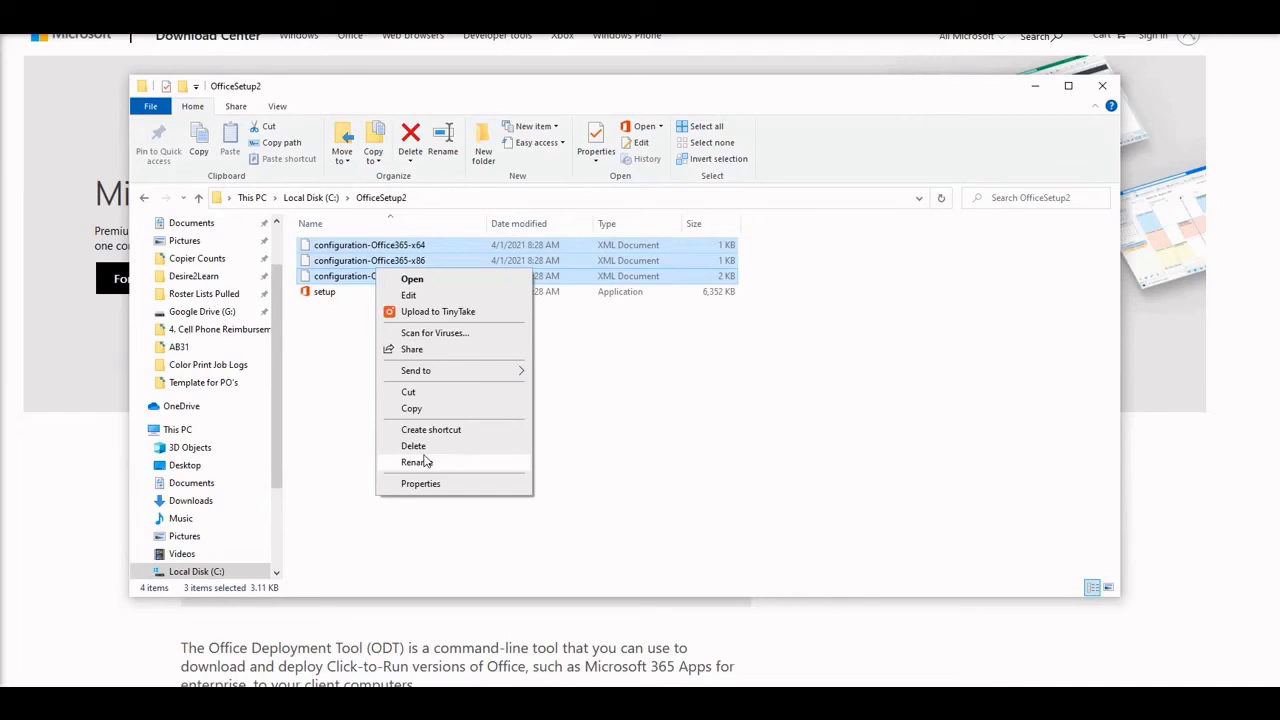
click(412, 444)
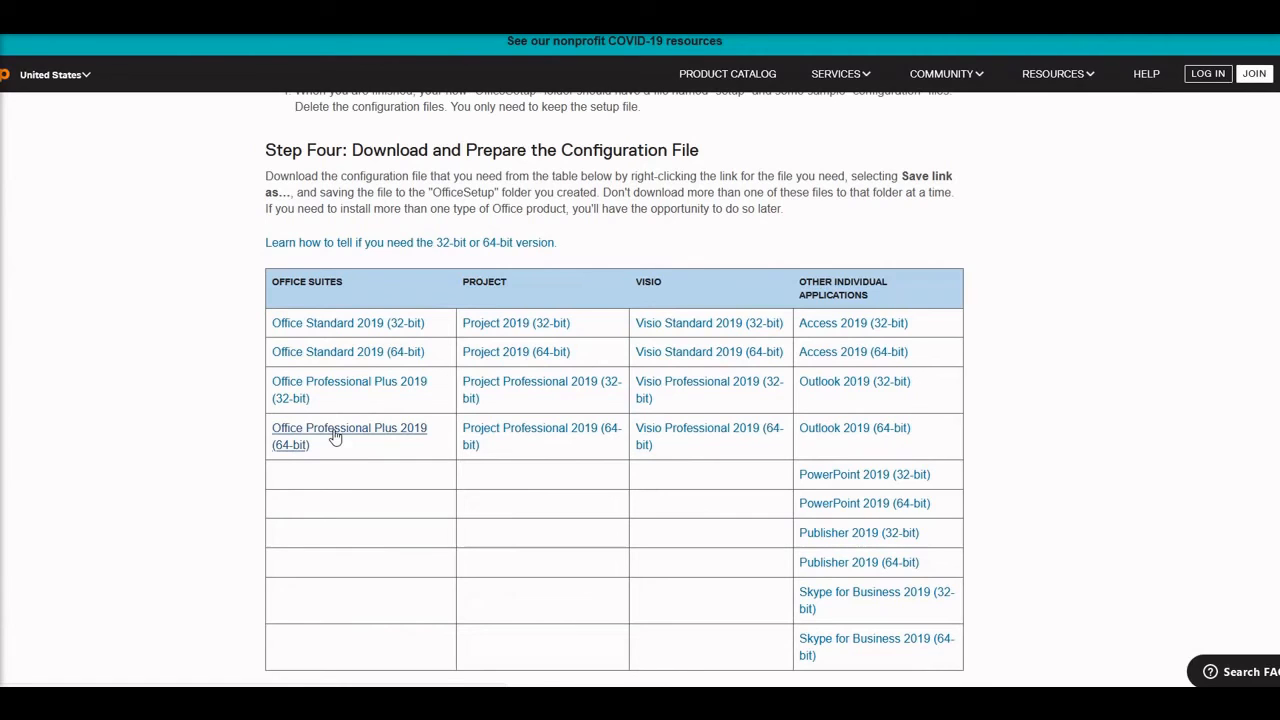
- Save the Office Professional Plus 2019 (64-bit) configuration link into OfficeSetup2, replacing the existing copy
scroll(down, 3)
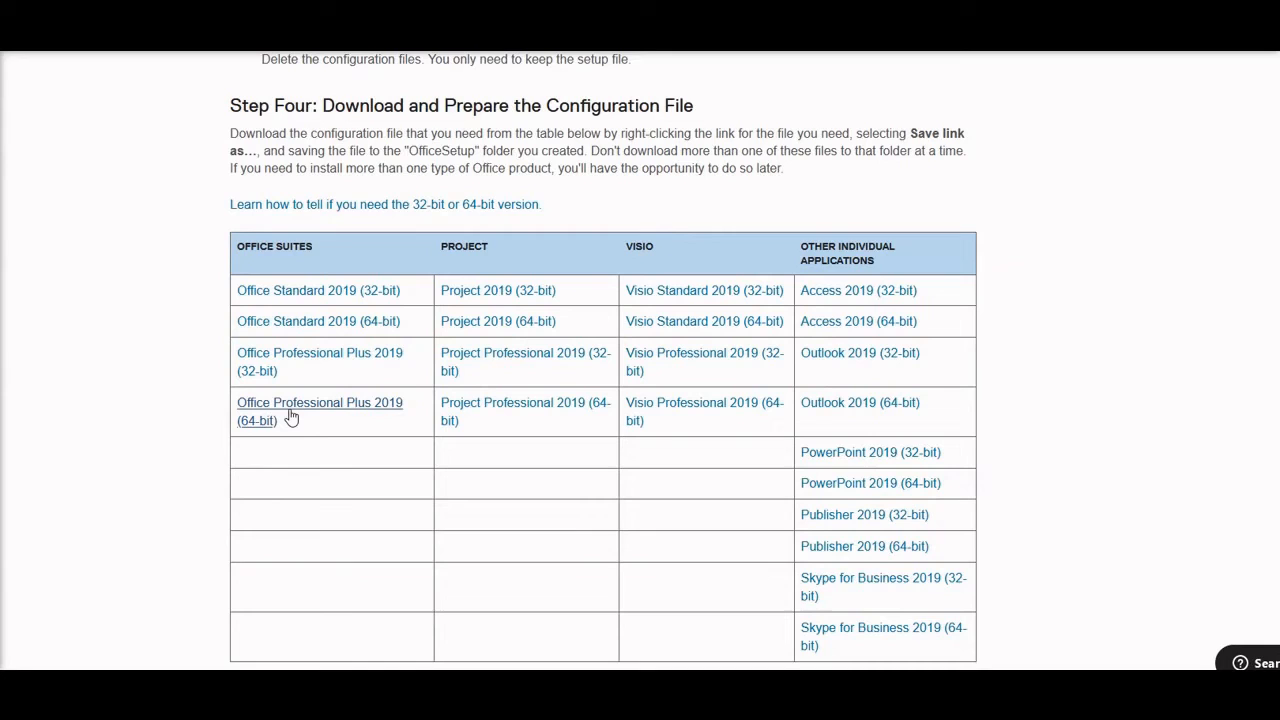
right_click(320, 402)
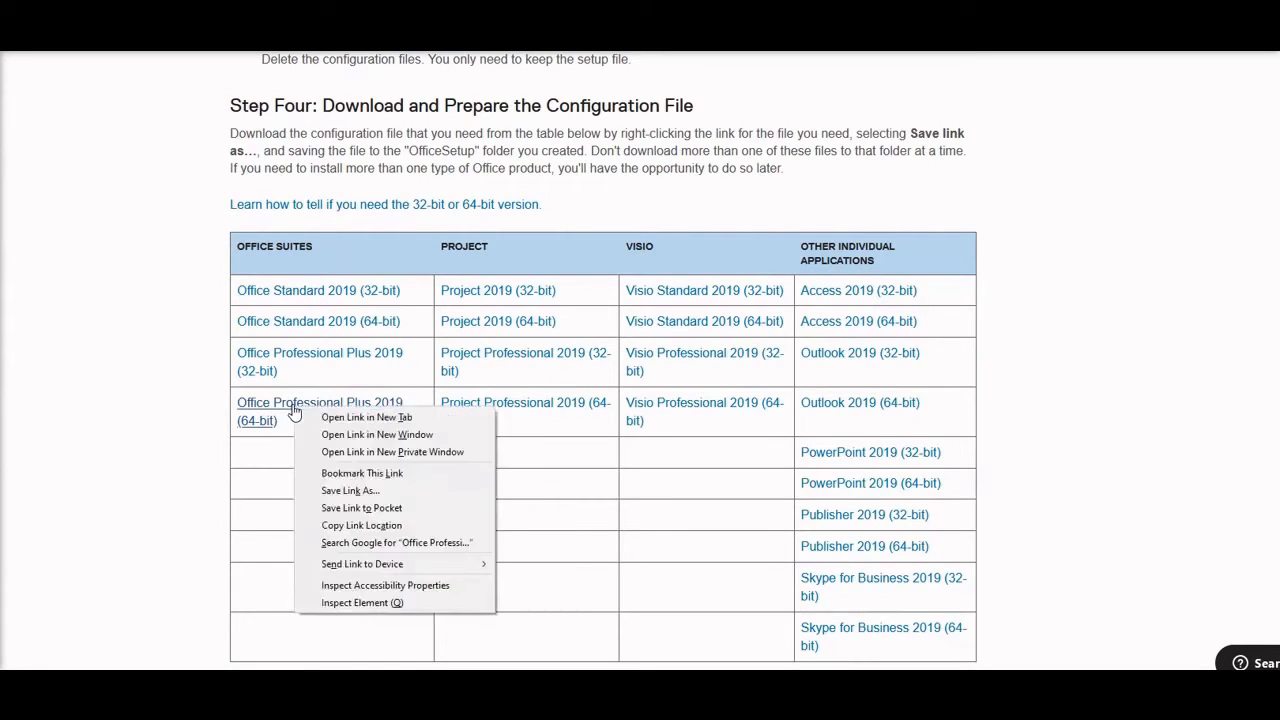
click(350, 490)
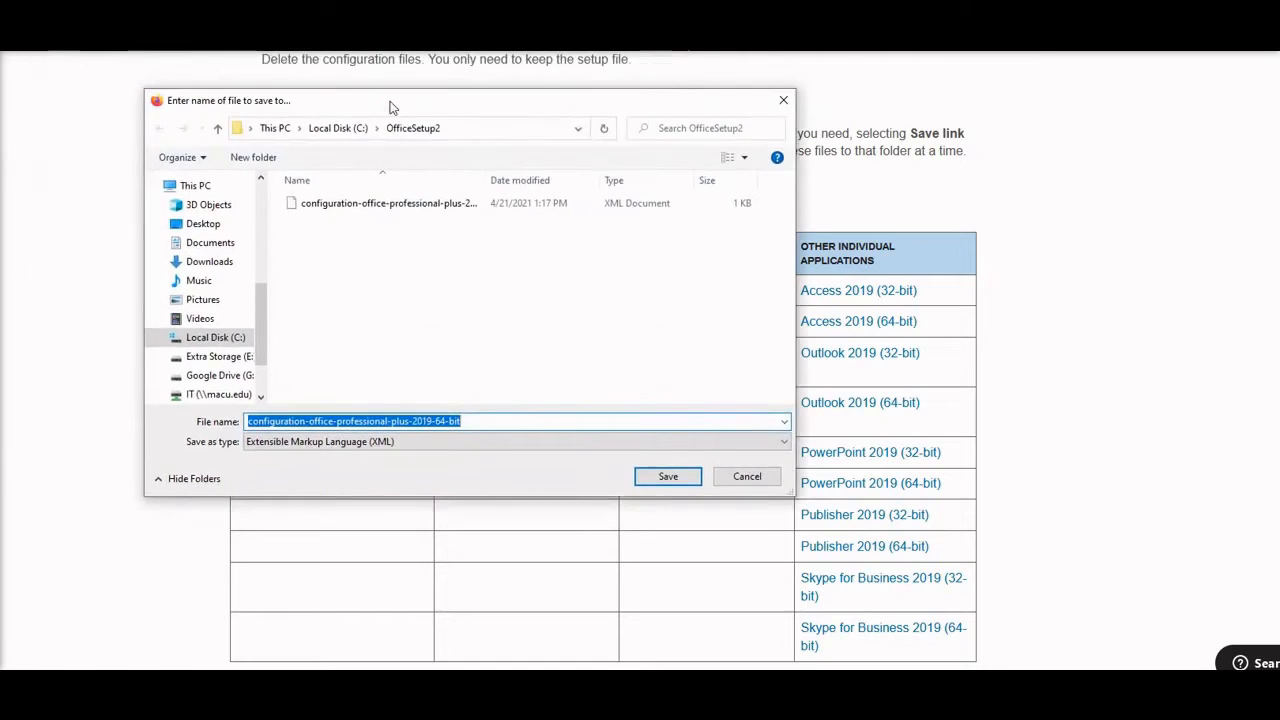
click(216, 336)
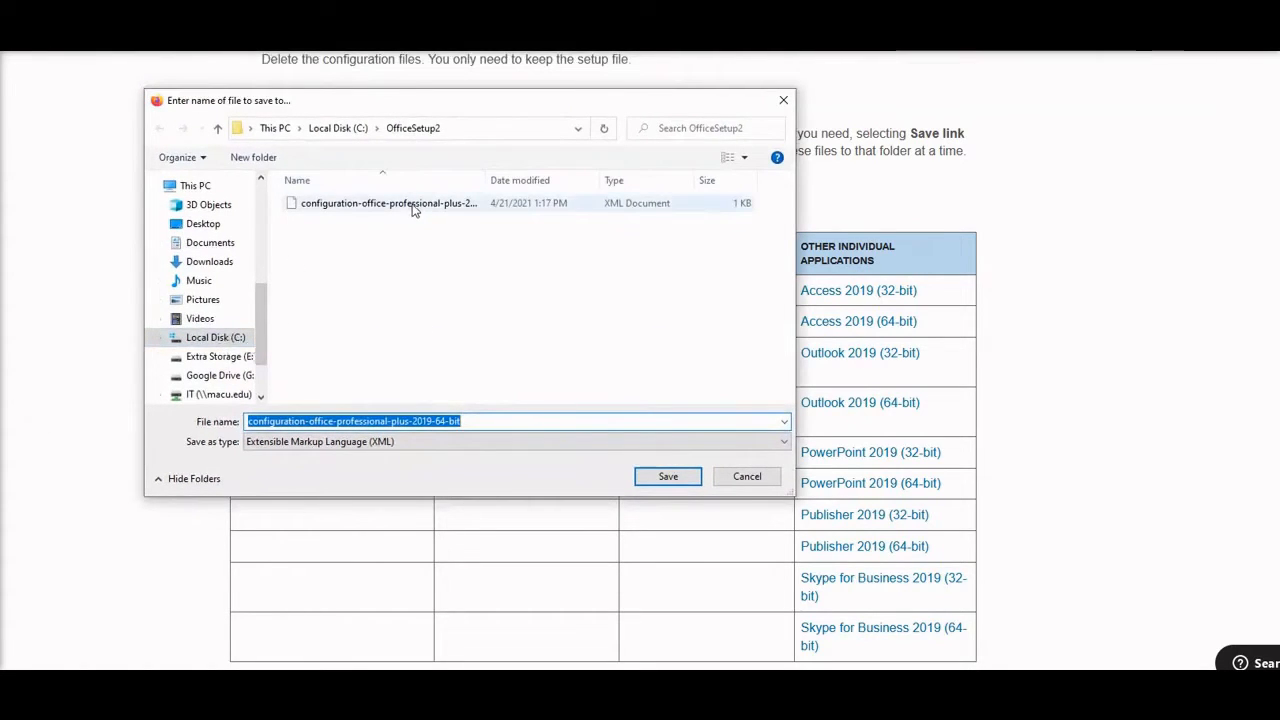
click(668, 476)
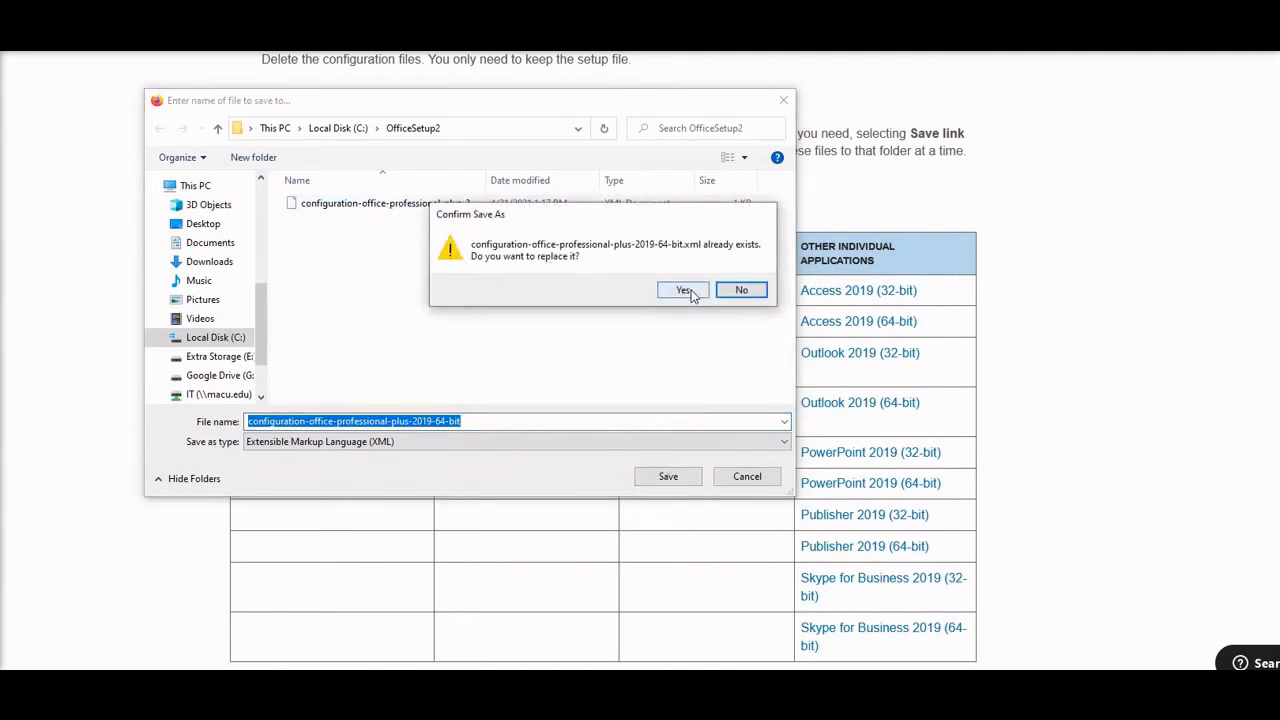
click(684, 290)
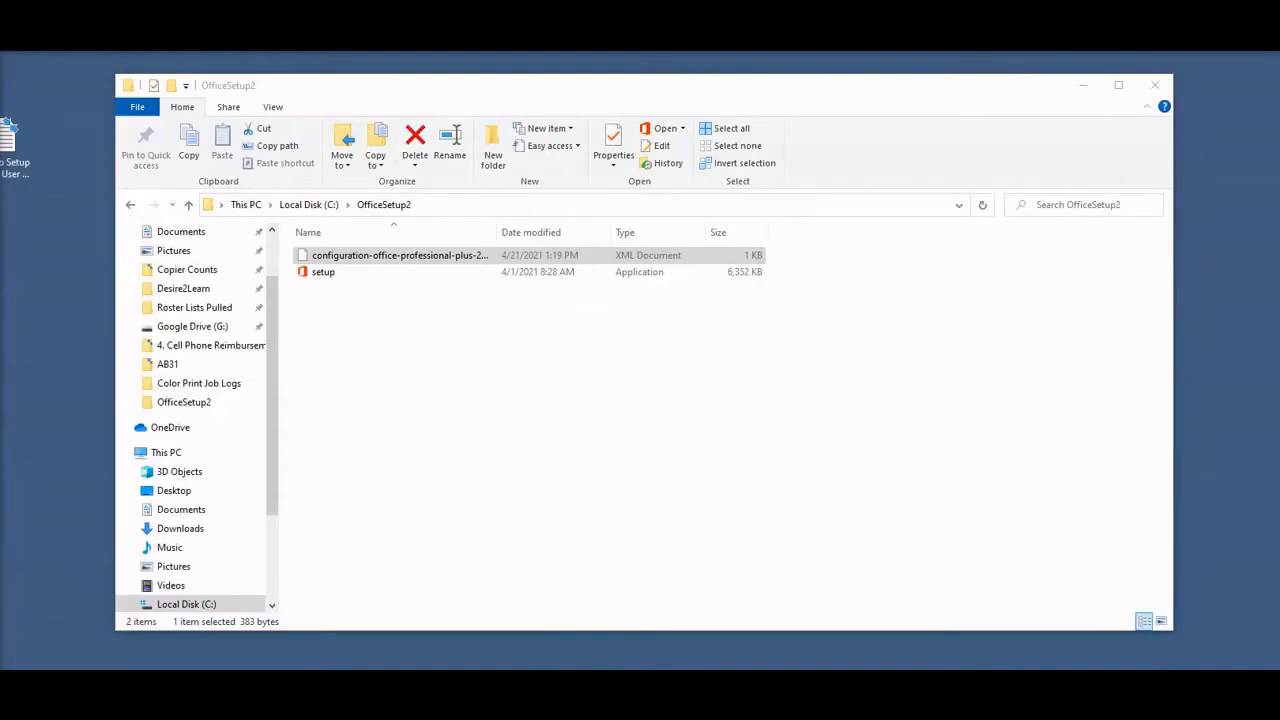
- View the configuration XML in Notepad, highlight the PIDKEY placeholder, then close it
click(400, 256)
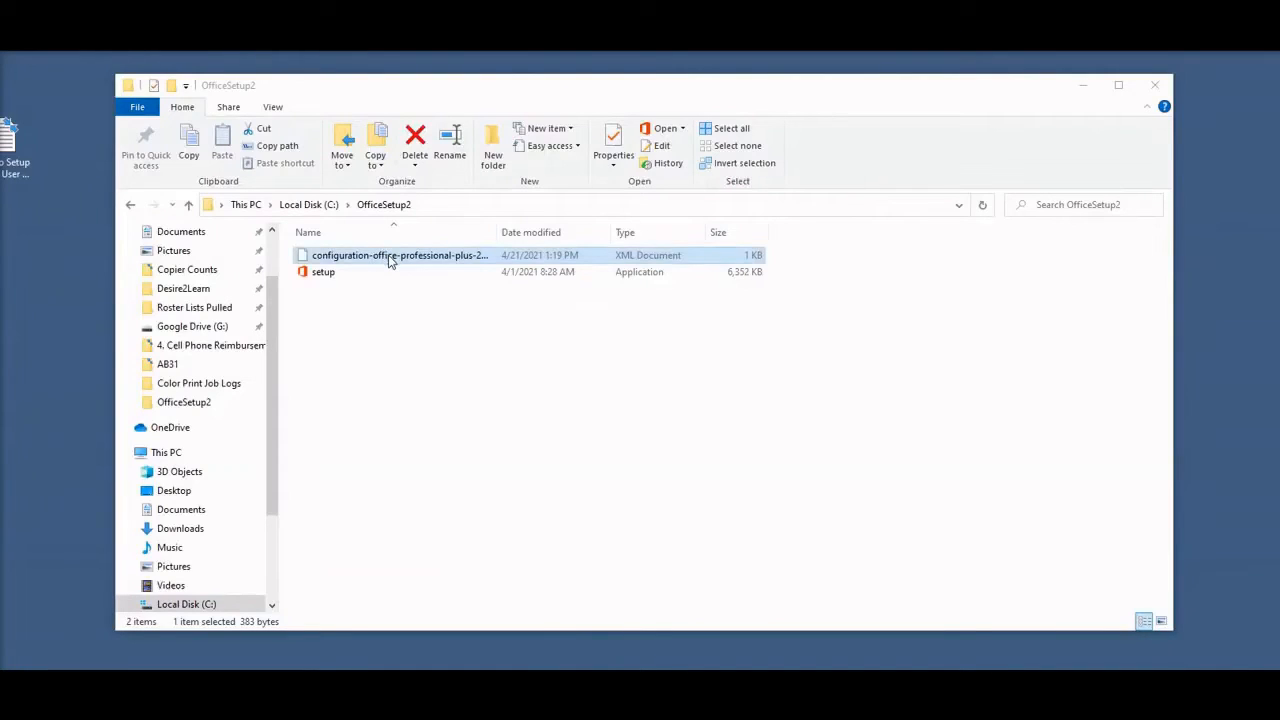
right_click(400, 256)
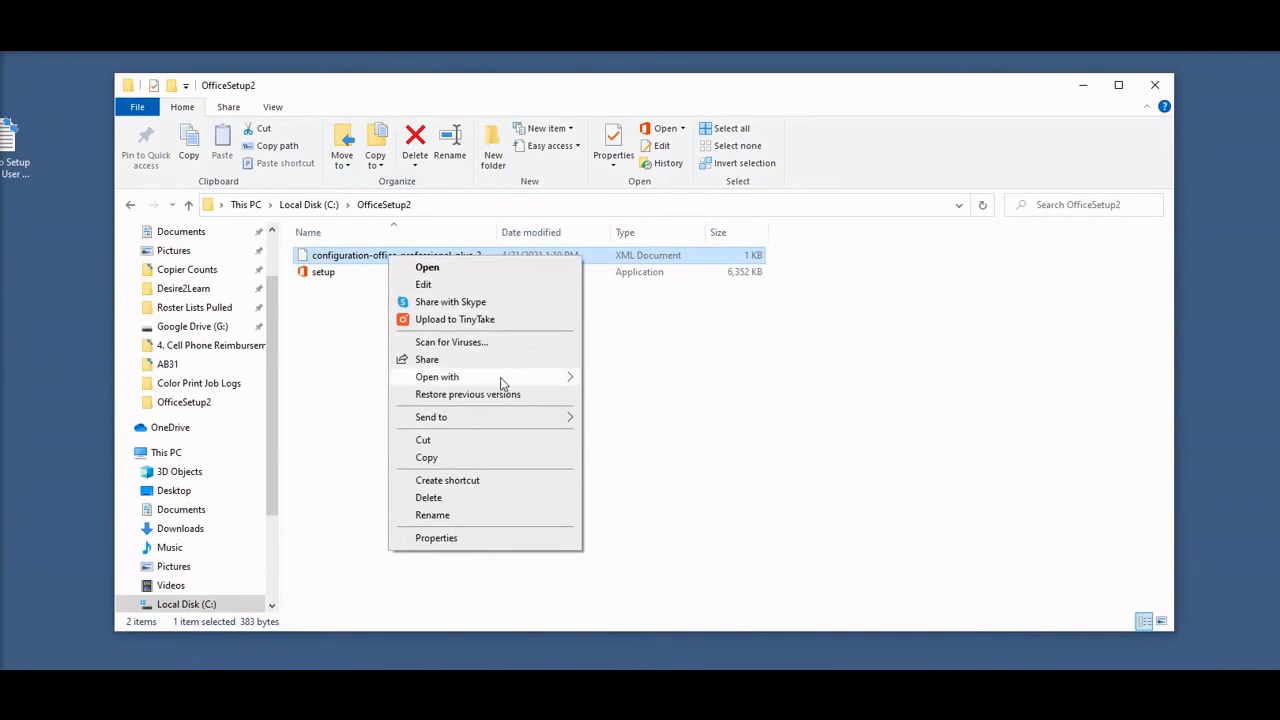
click(436, 376)
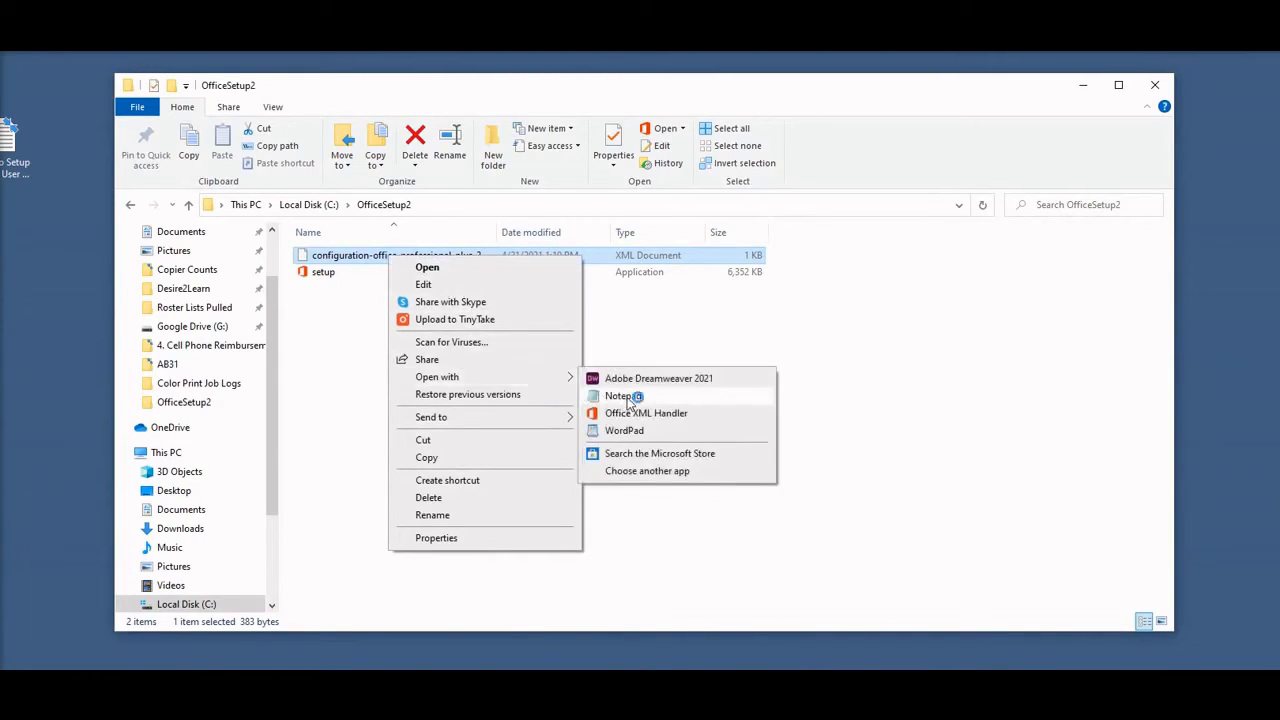
click(622, 396)
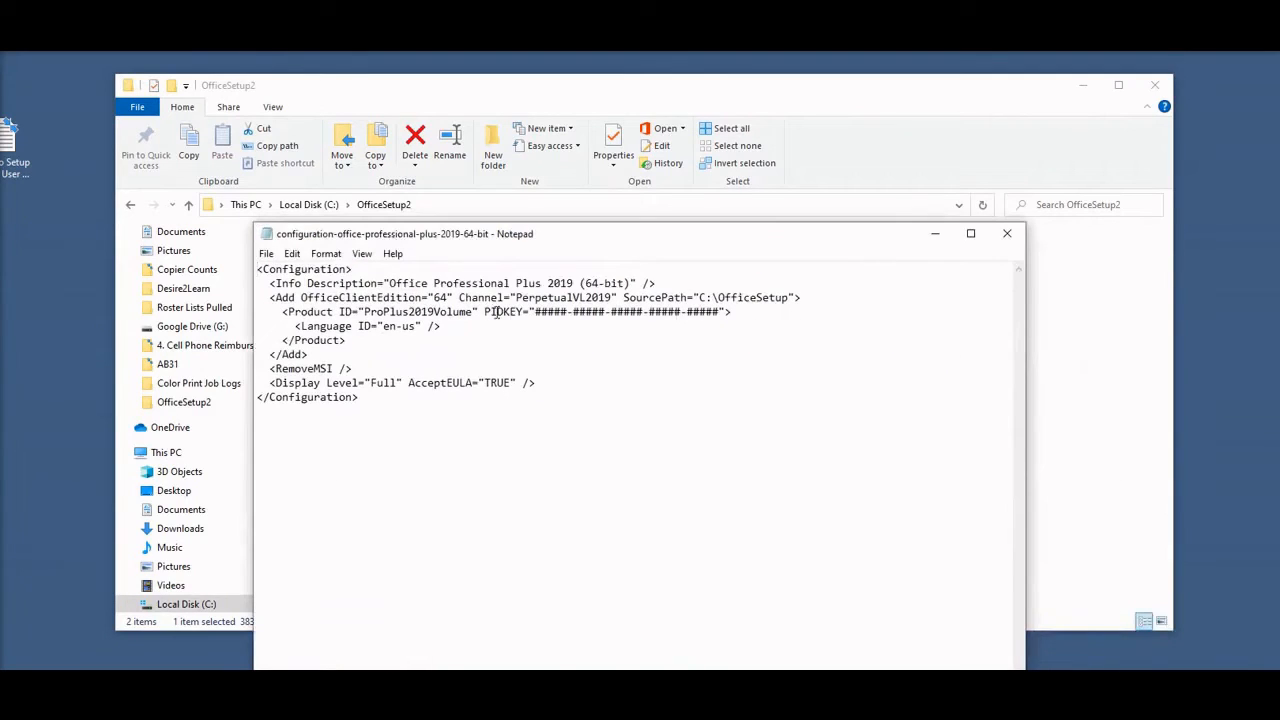
drag(642, 312, 718, 312)
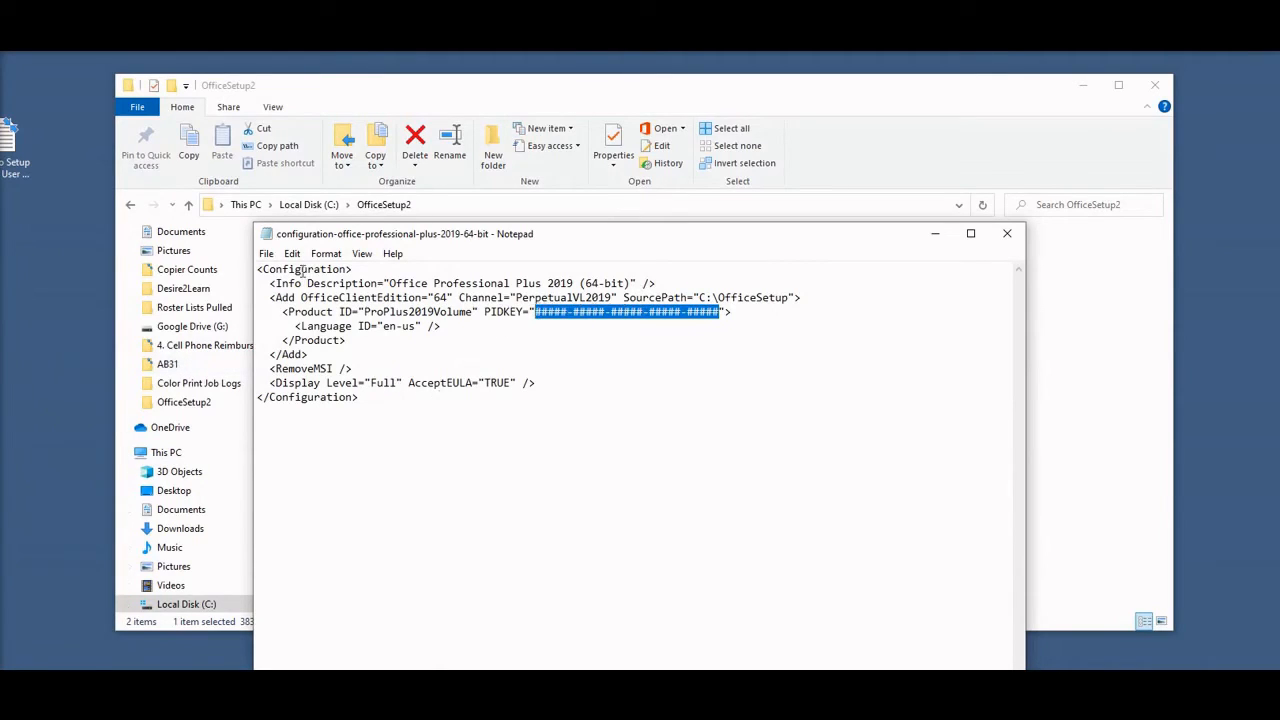
click(266, 252)
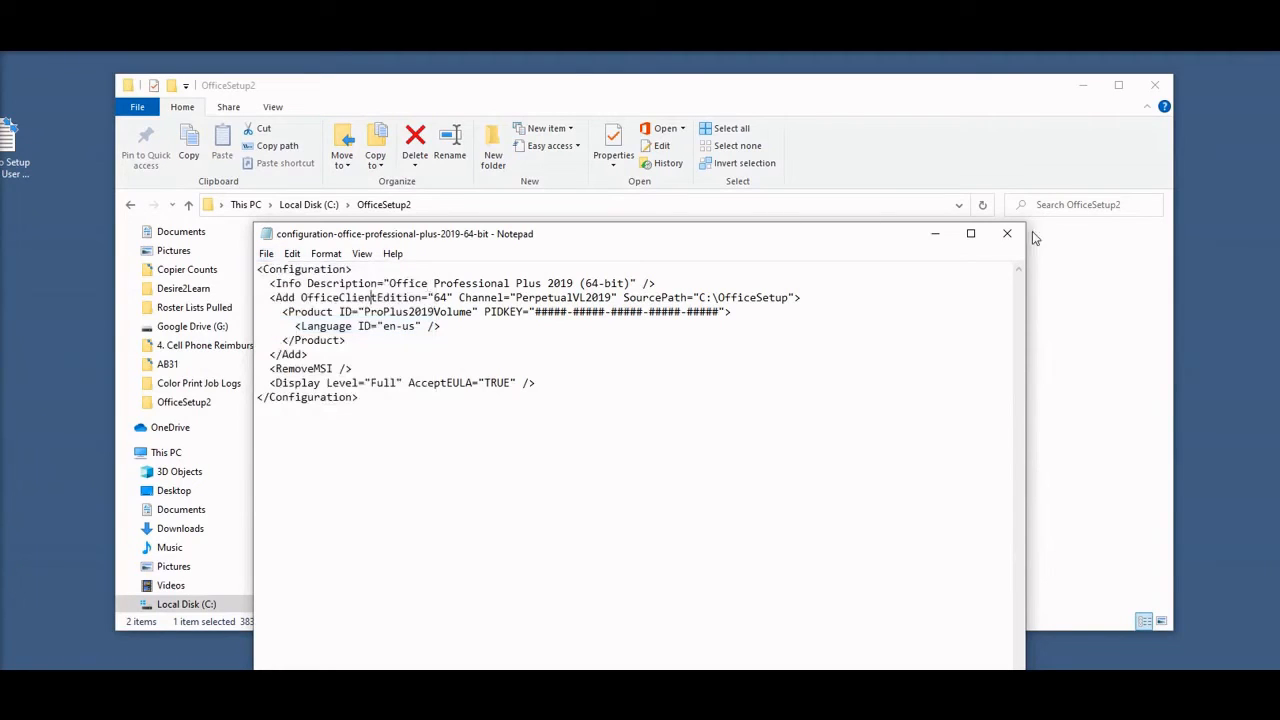
click(1006, 232)
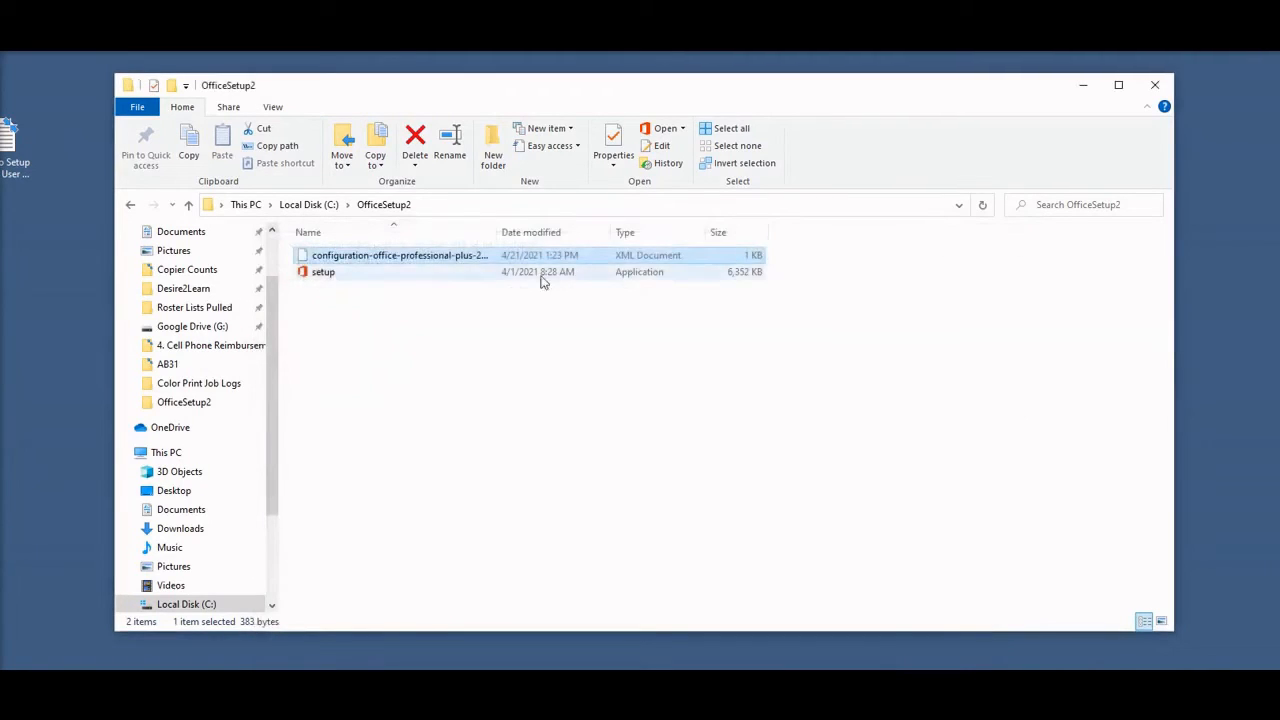
- Rename the downloaded configuration XML file to 'configuration'
right_click(400, 256)
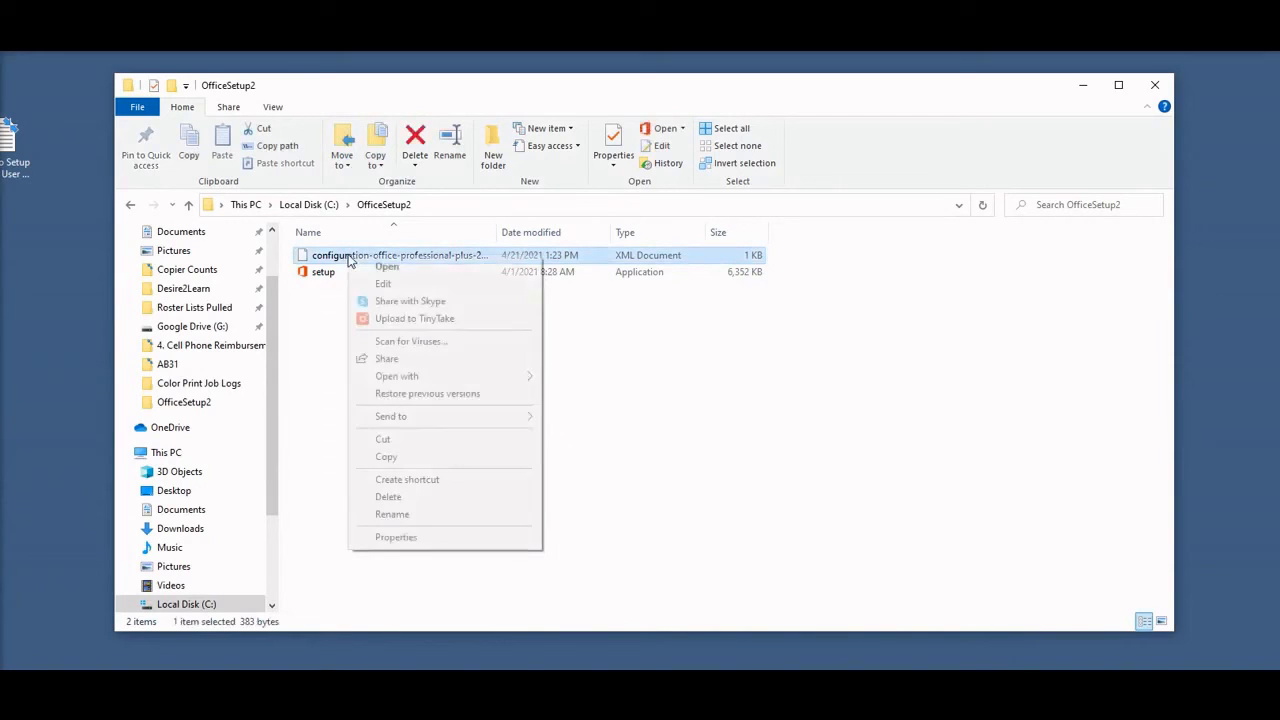
click(392, 514)
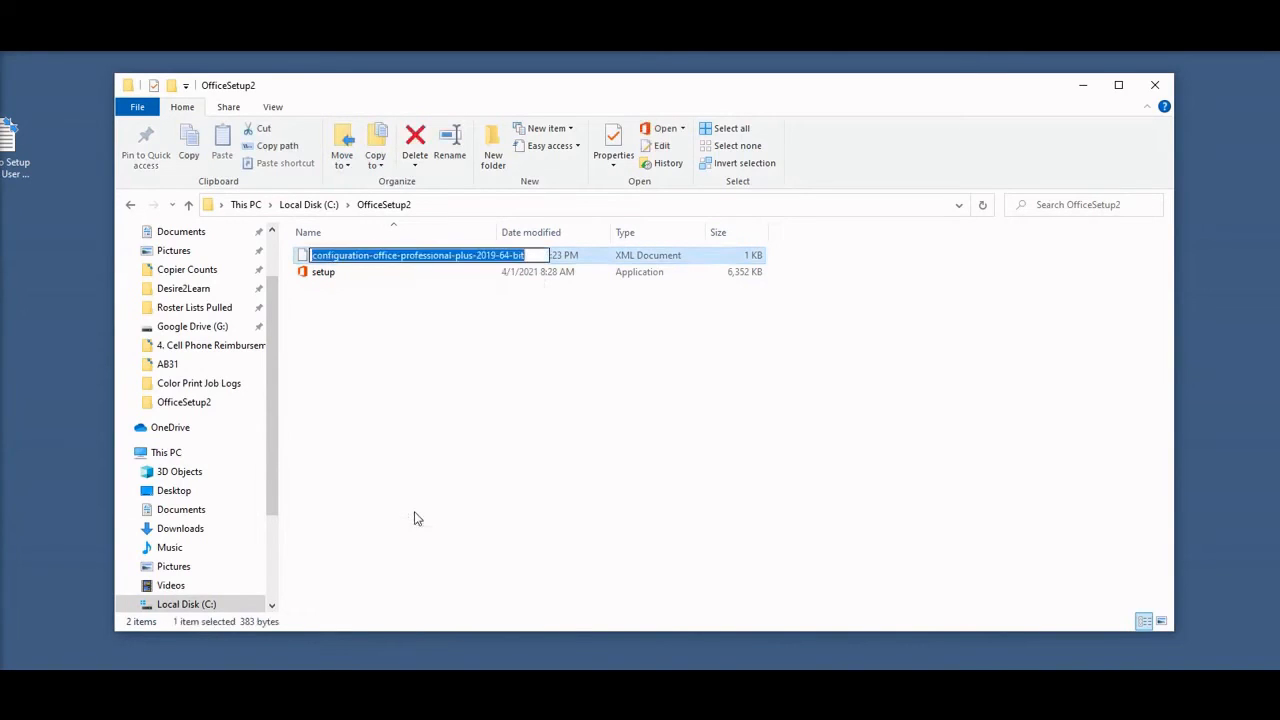
text(config)
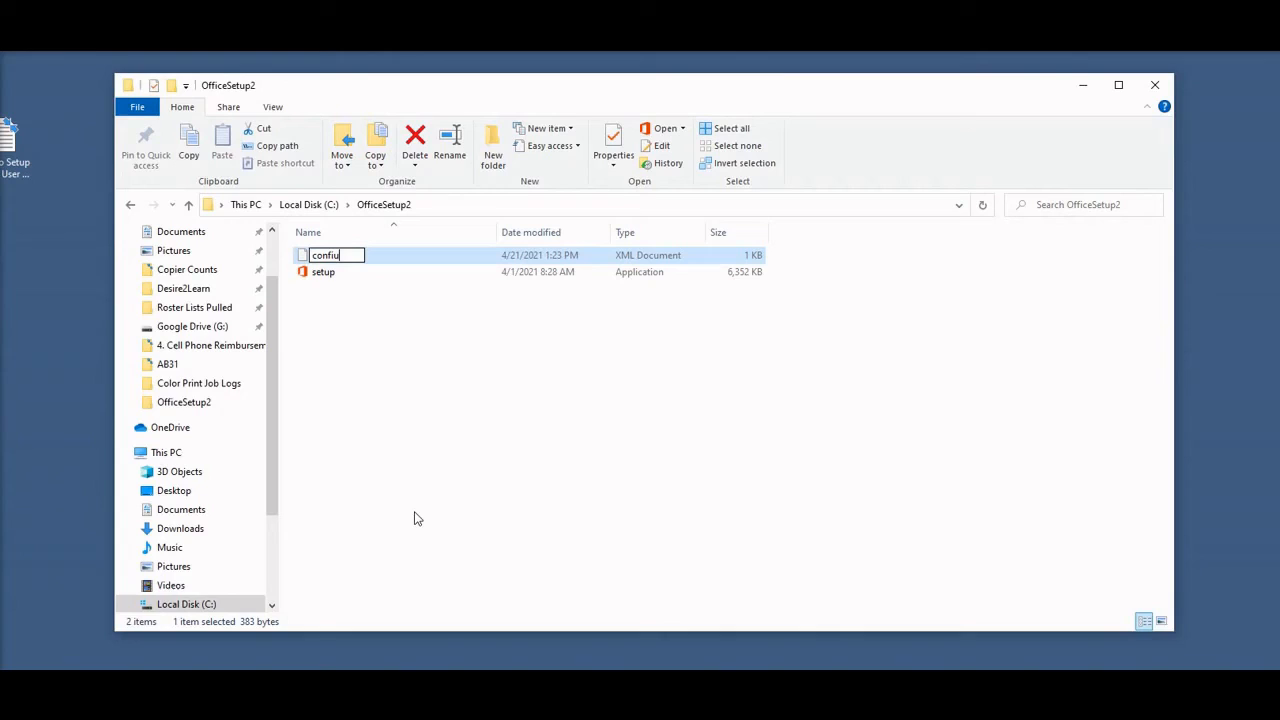
text(r)
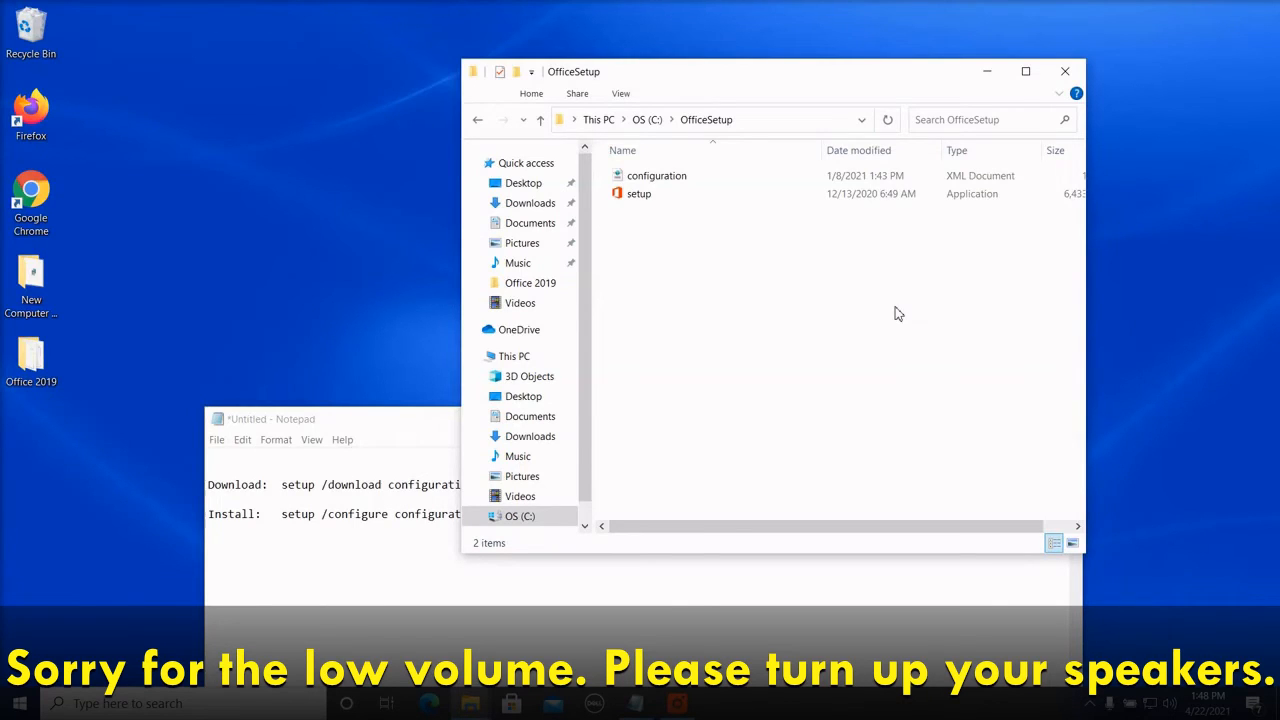
- Go up to the C: drive, enter the OfficeSetup folder and select its address bar
click(540, 120)
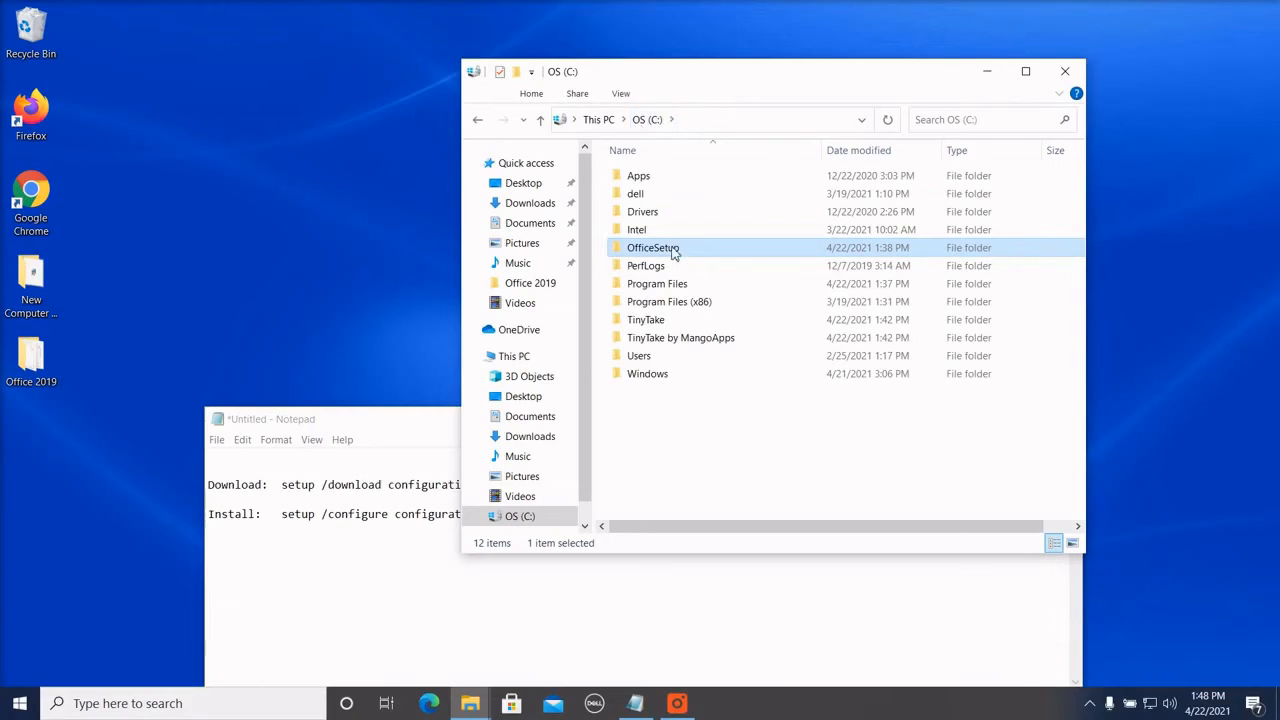
mouse_move(652, 248)
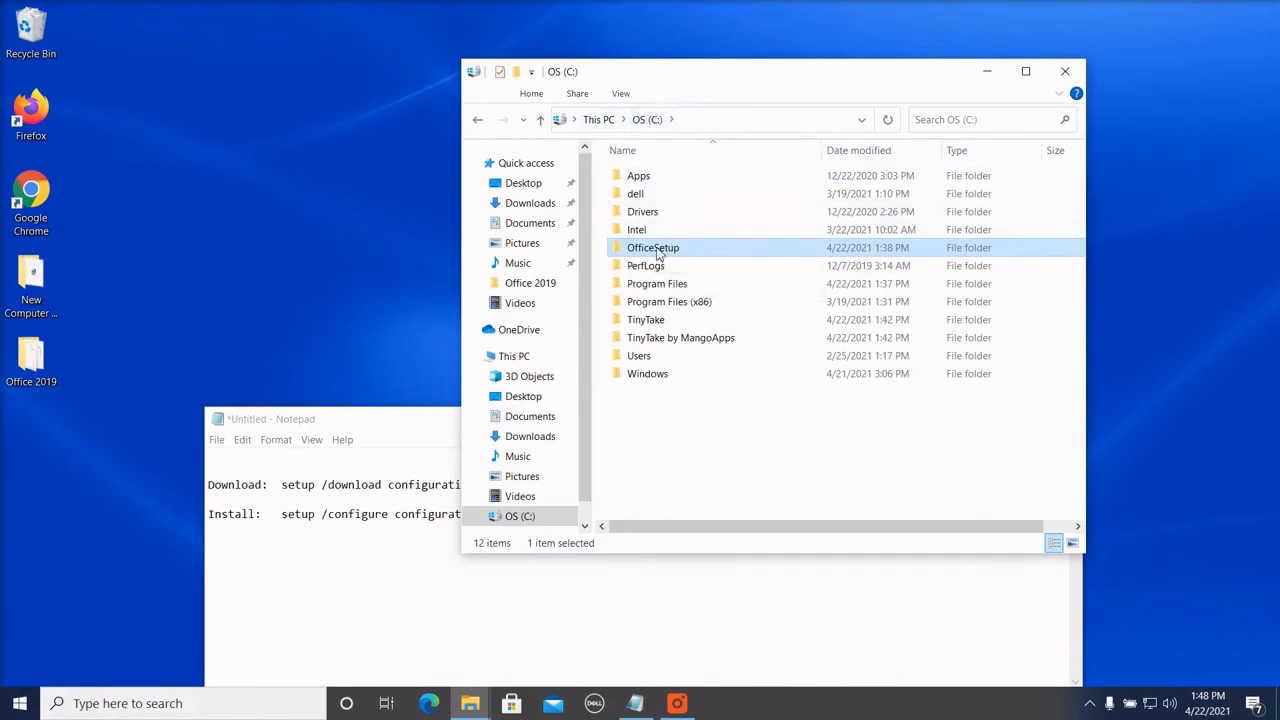
mouse_move(652, 248)
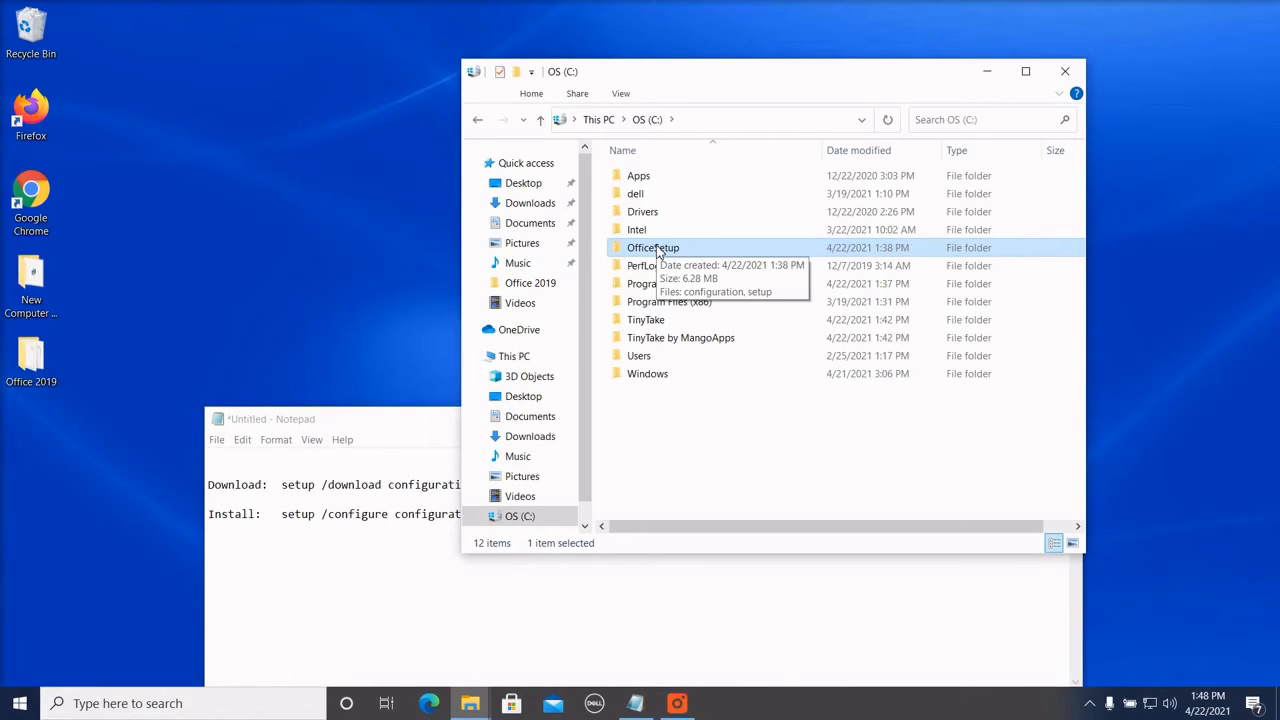
double_click(652, 248)
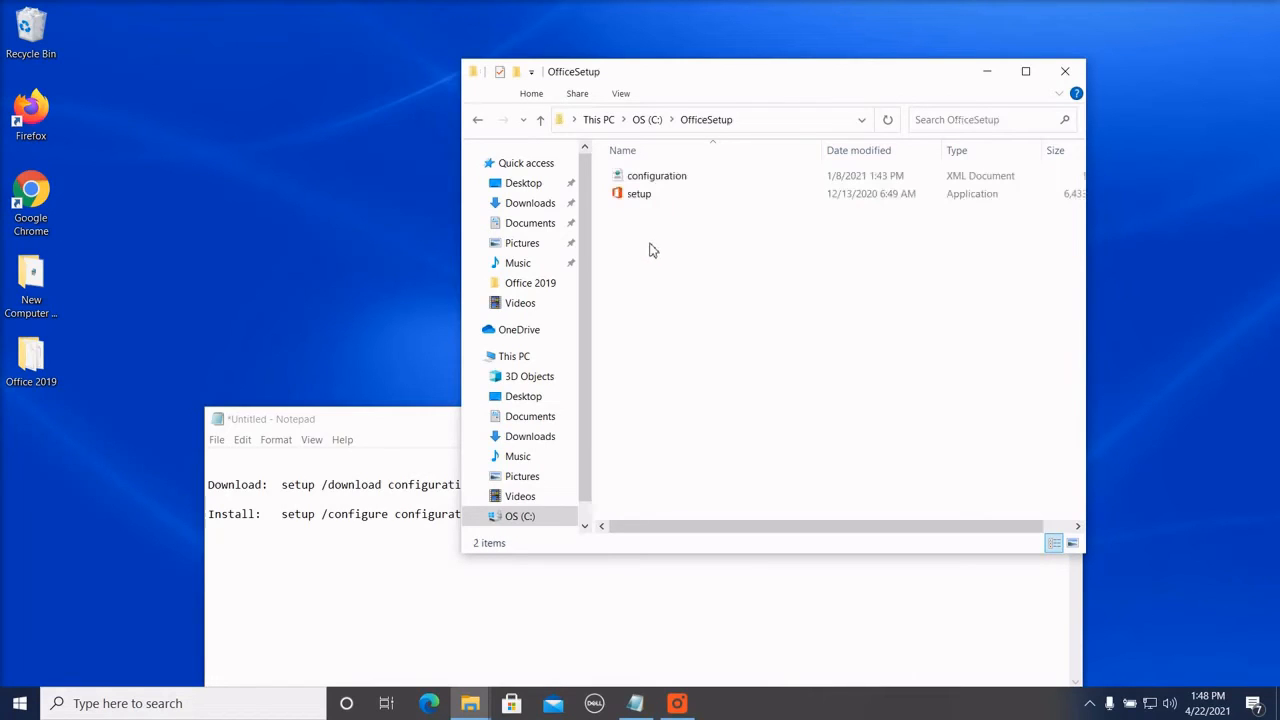
mouse_move(684, 132)
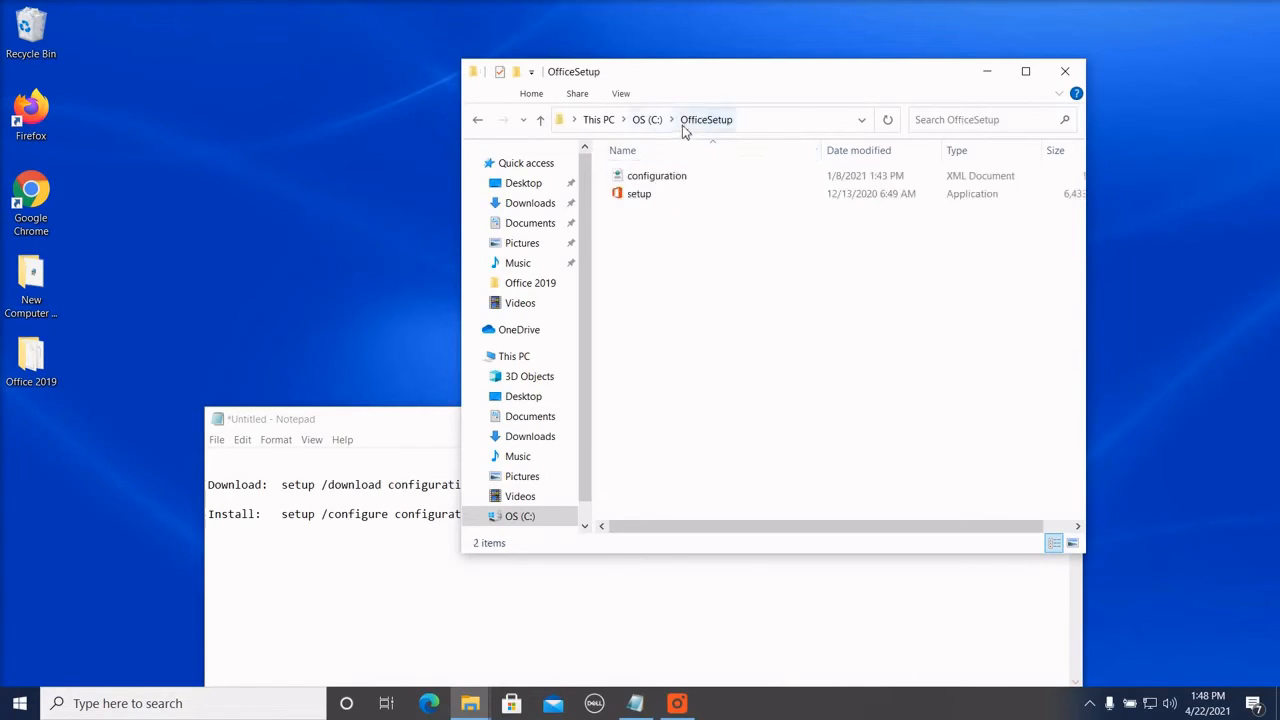
click(656, 176)
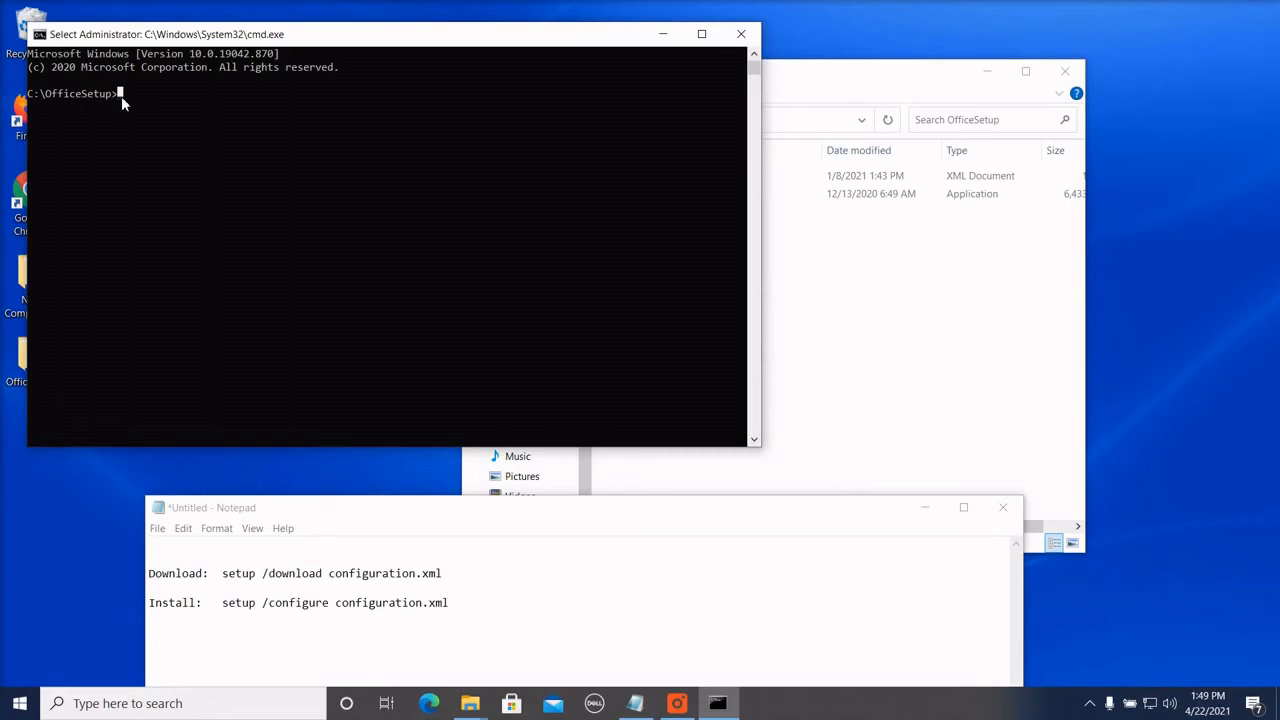
- Run 'setup /download configuration.xml' at the C:\OfficeSetup prompt
text(setup)
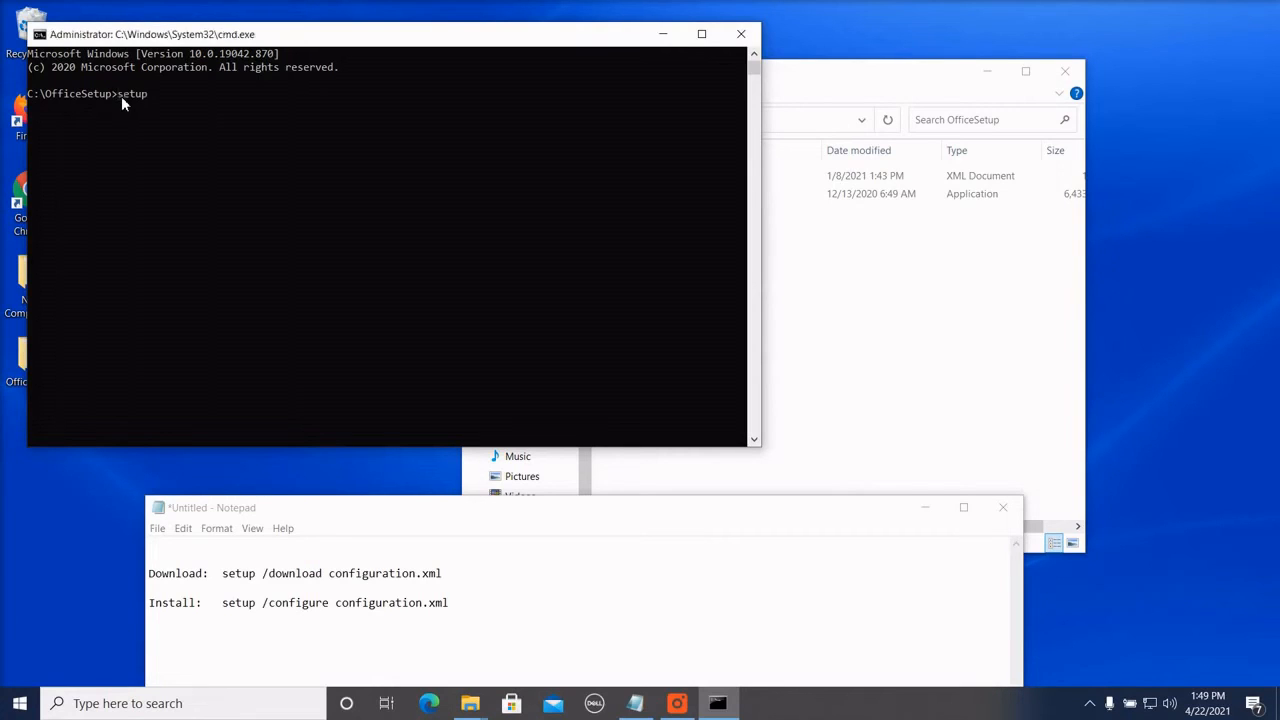
text(/)
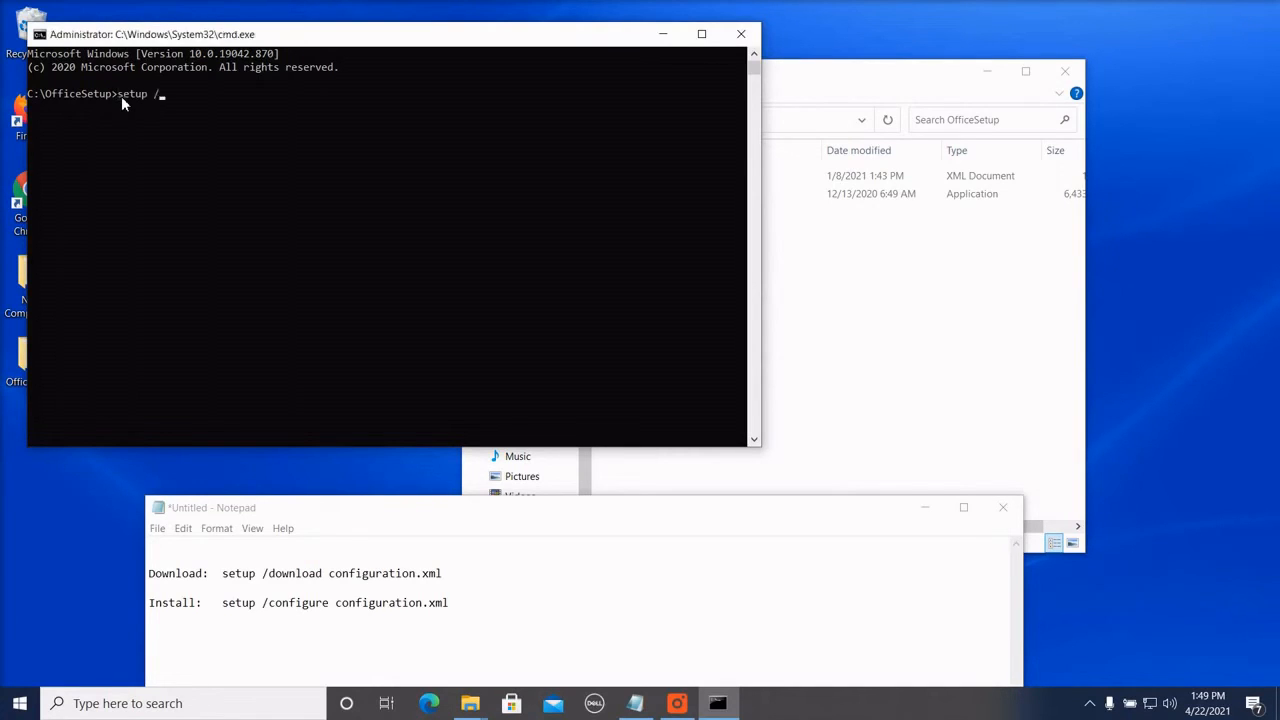
text(download)
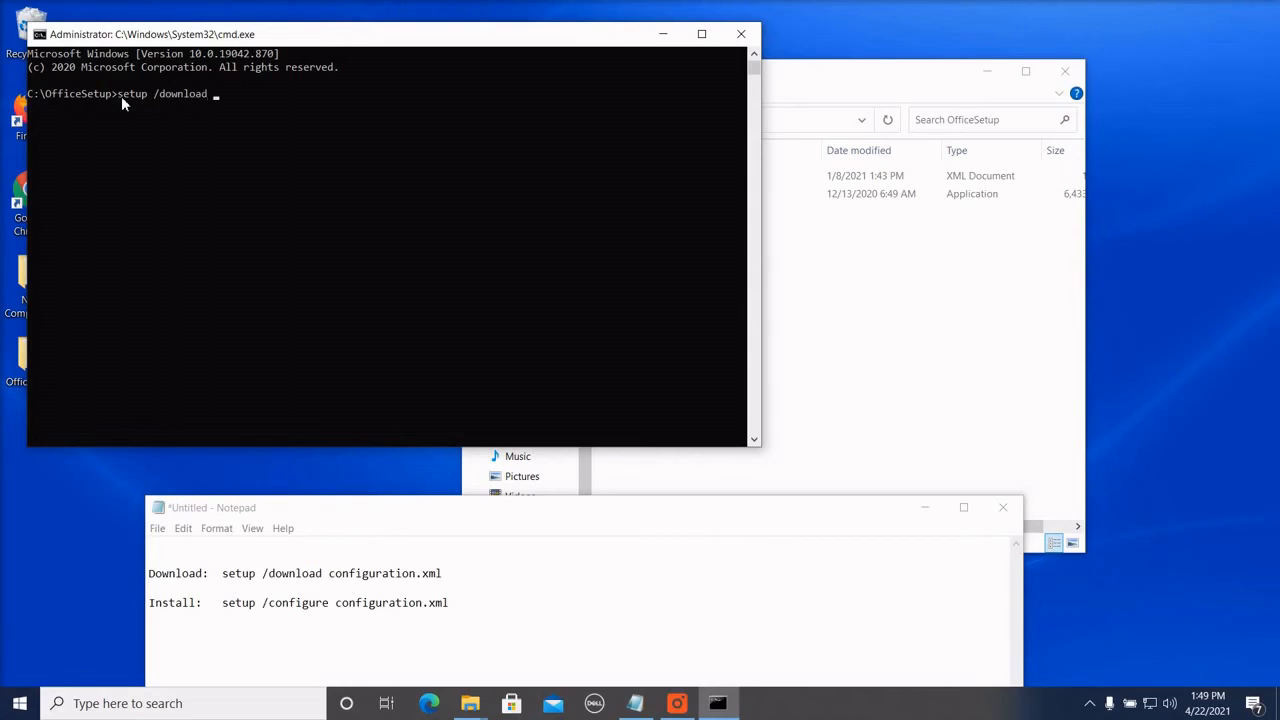
text(configuration.xml)
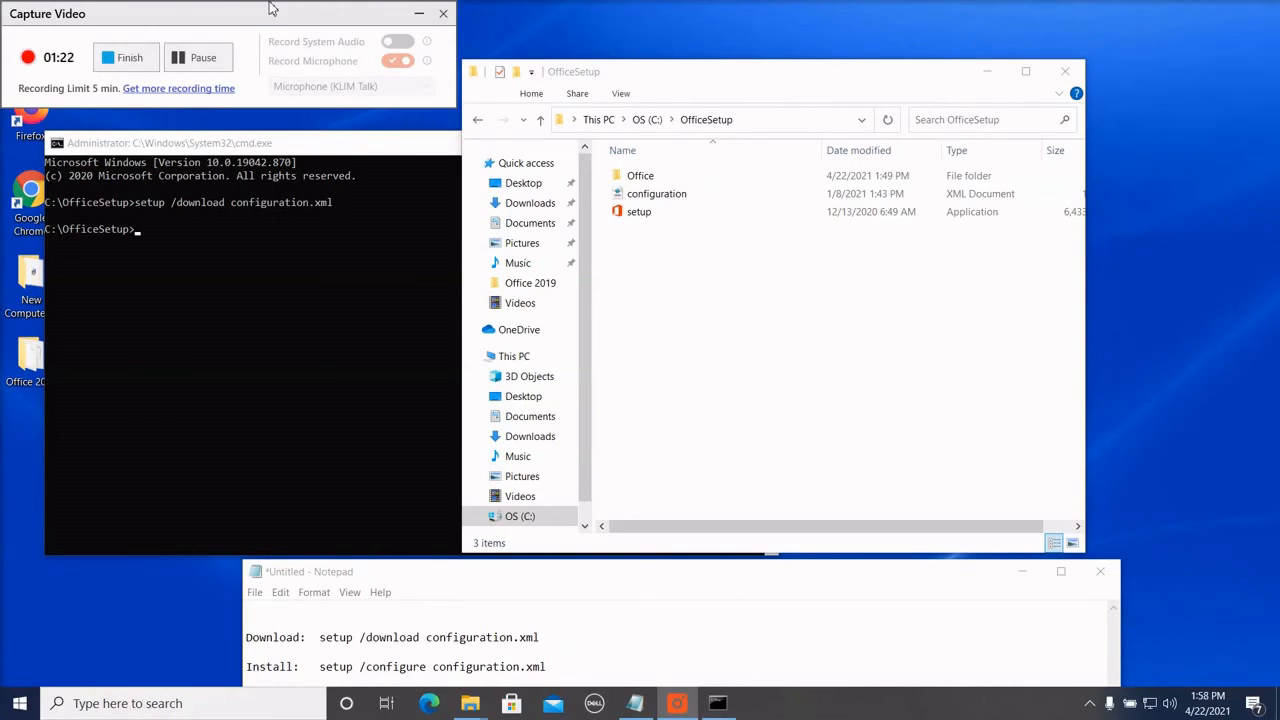
mouse_move(142, 228)
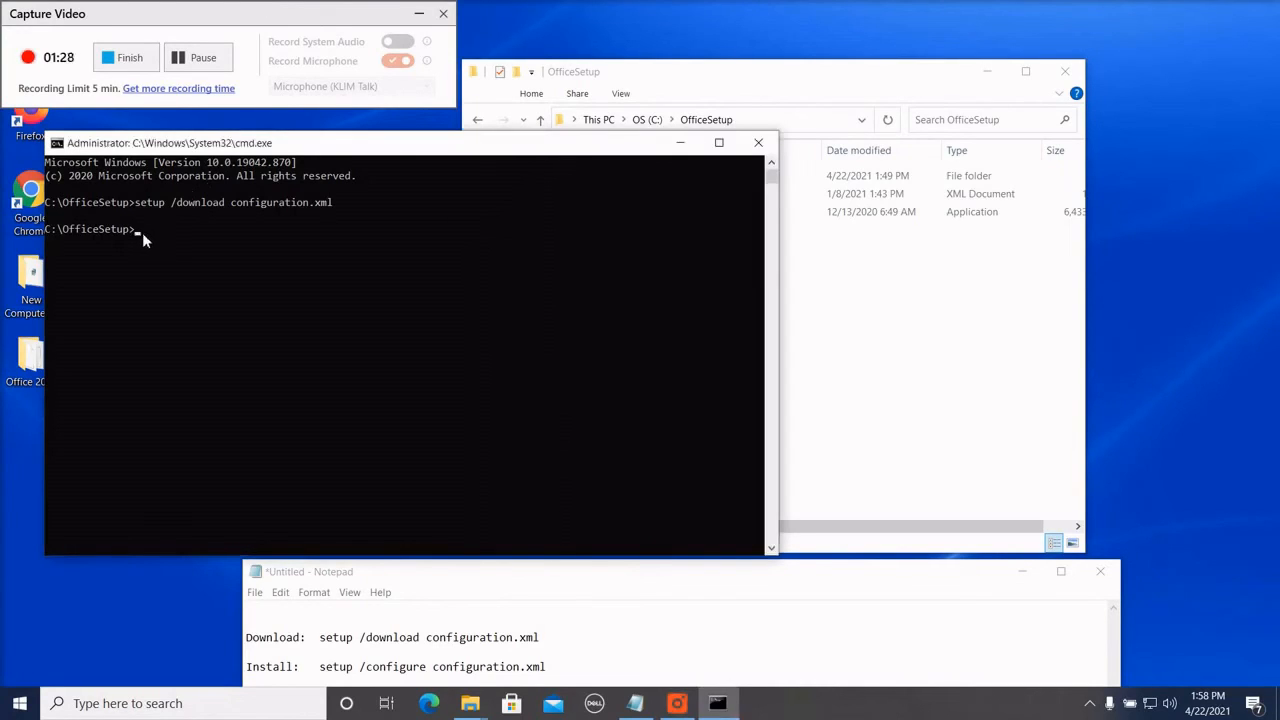
- Run 'setup /configure configuration.xml' to start installing Office
text(setup)
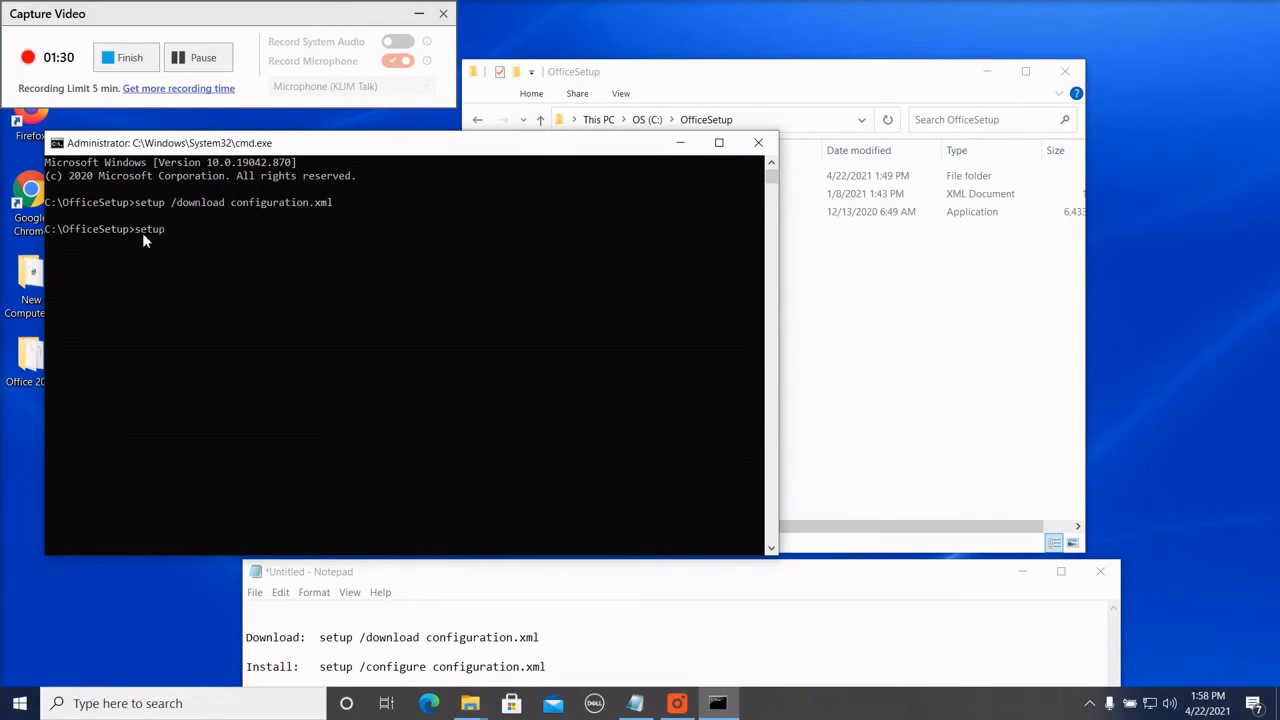
text(/configure)
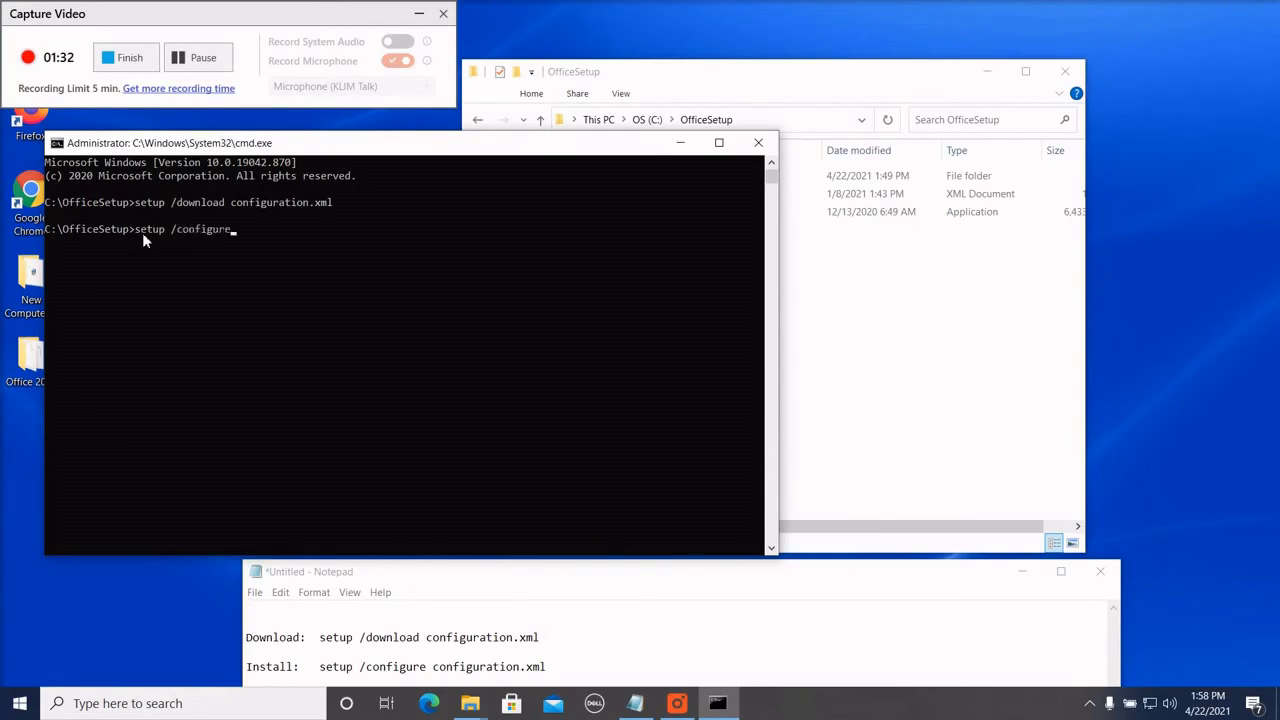
text(configuration.xml)
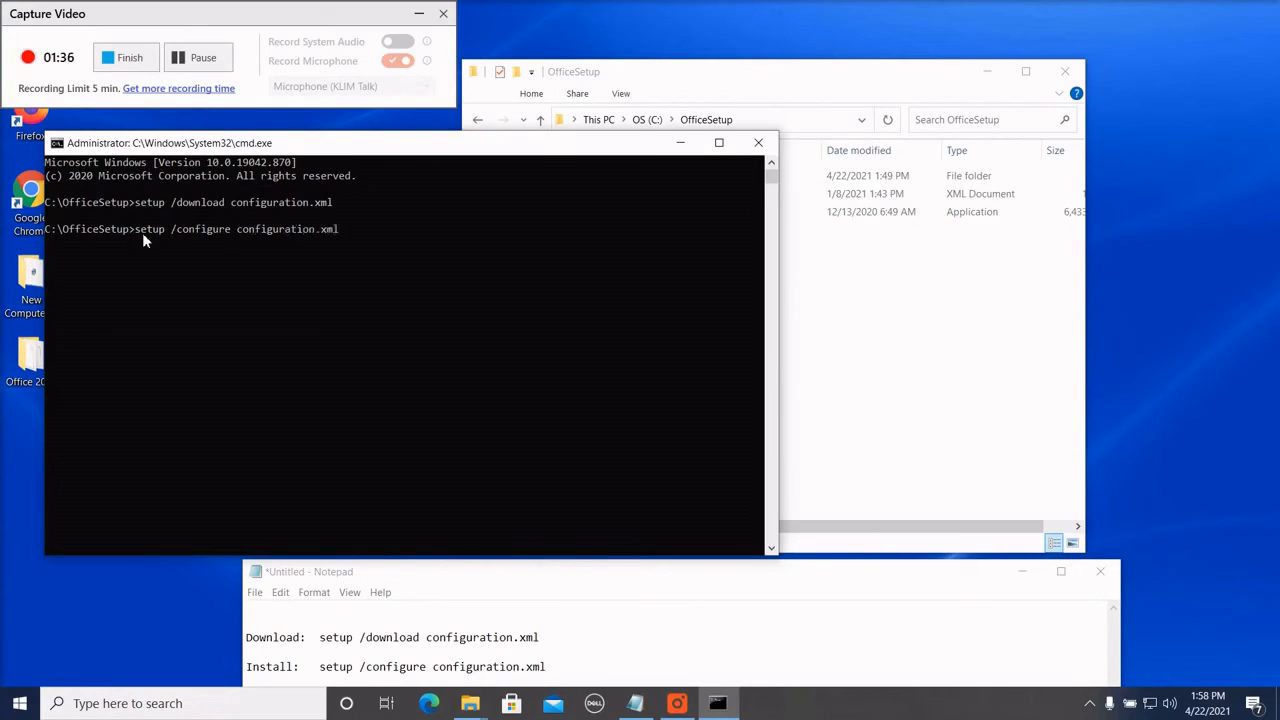
key(enter)
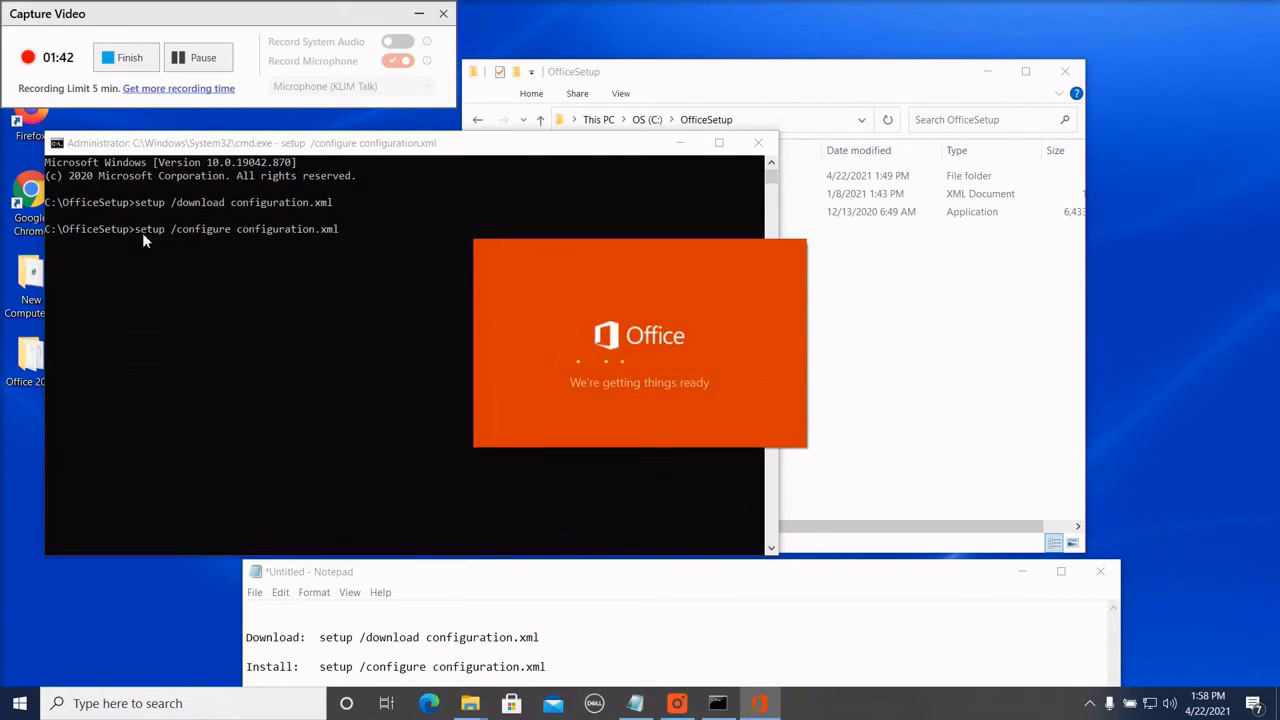
mouse_move(290, 152)
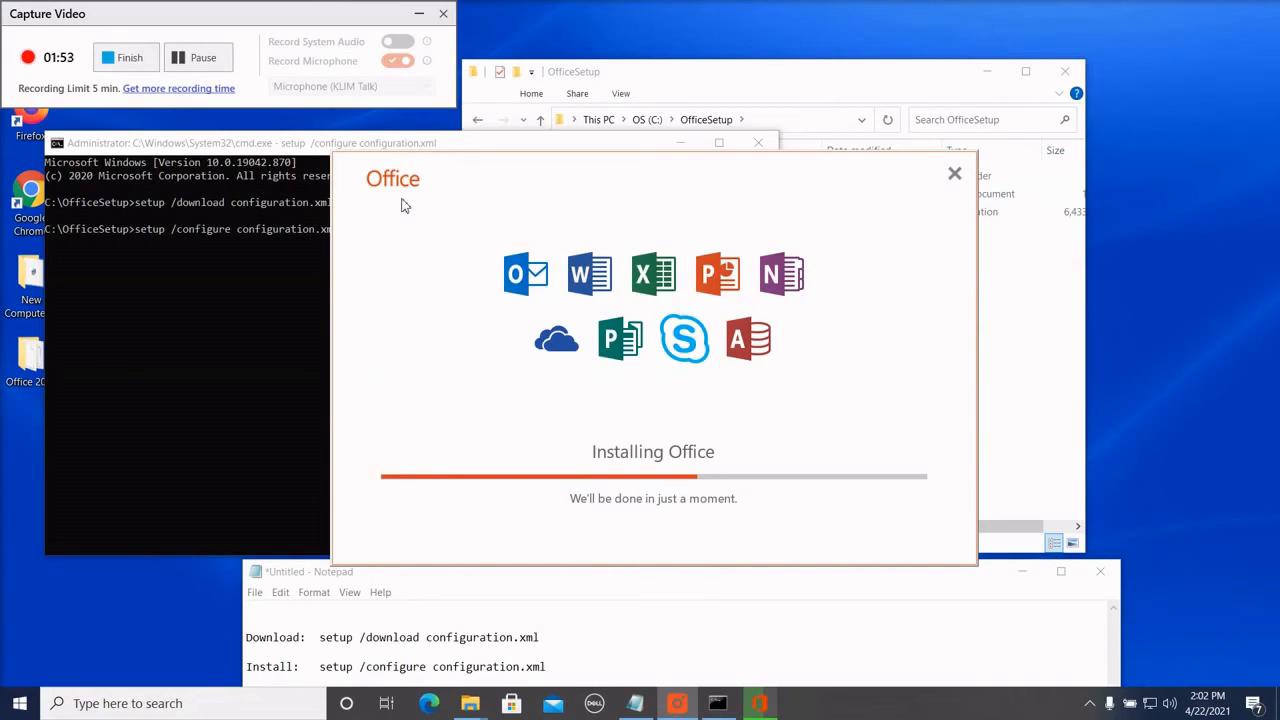
mouse_move(398, 170)
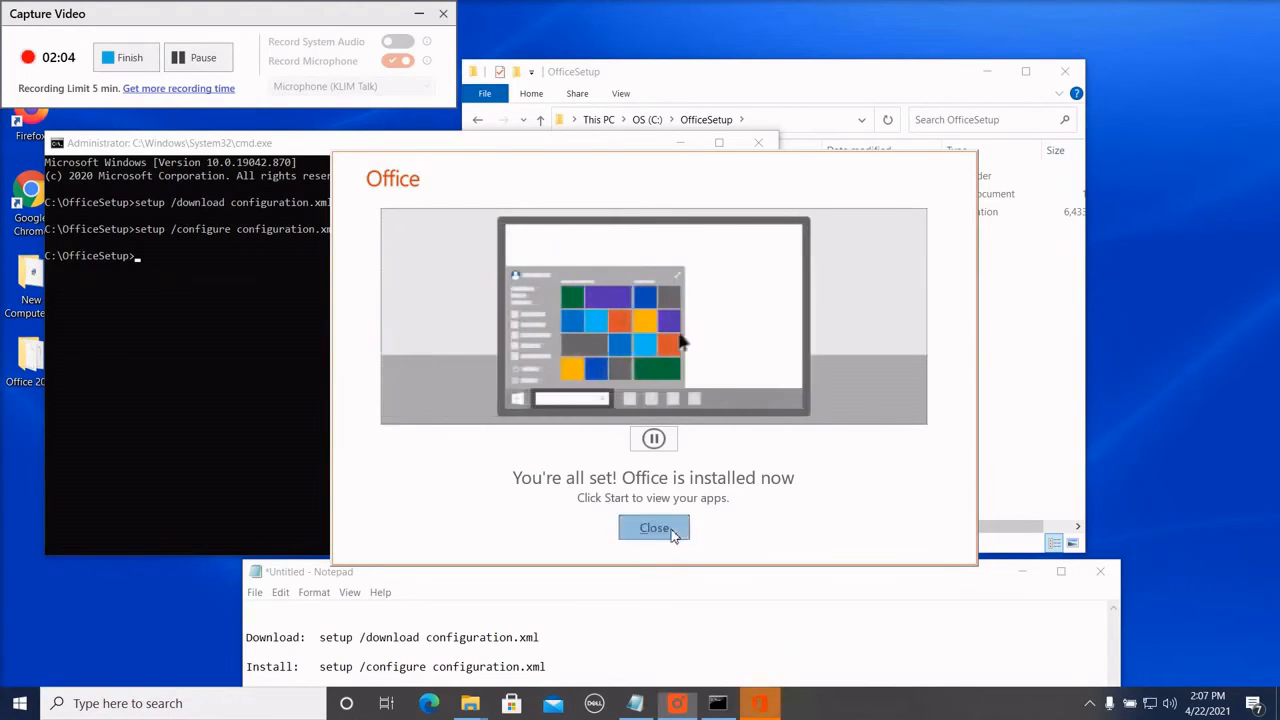
- Close the 'You're all set!' installation complete message
click(652, 528)
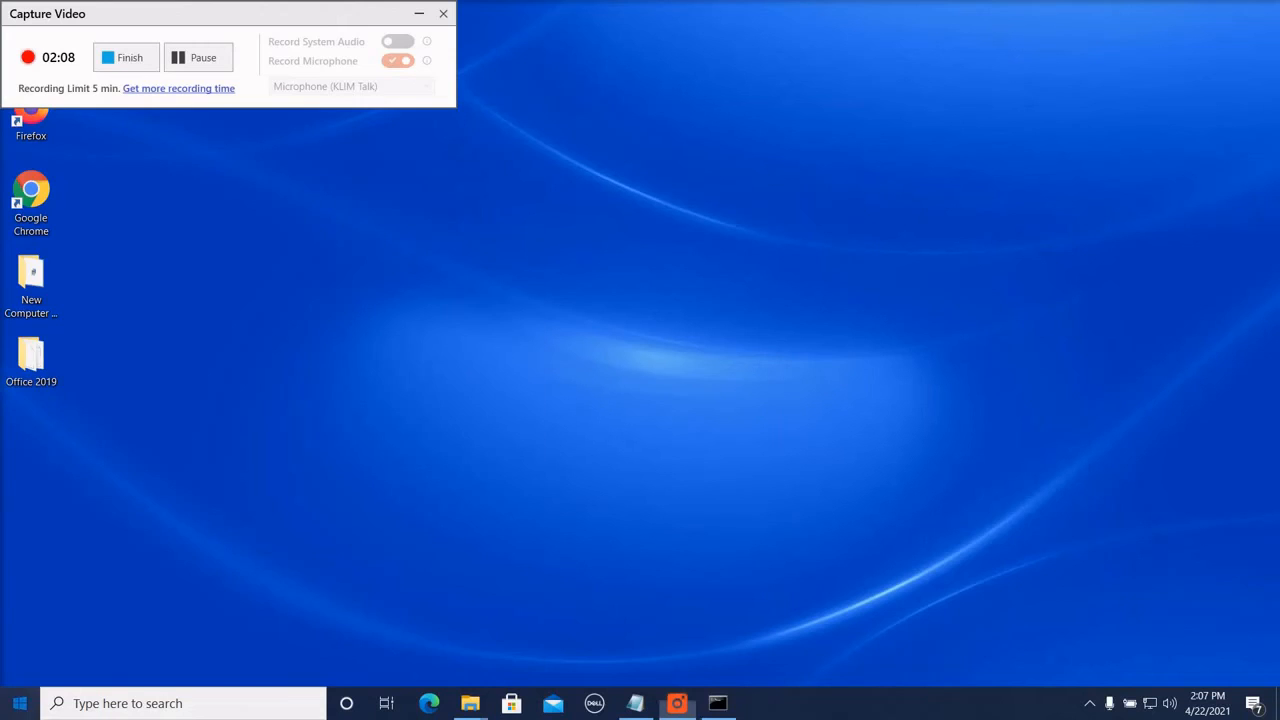
- Launch Word from search, dismiss the privacy notice and activate Office Professional Plus 2019 over the internet
text(word)
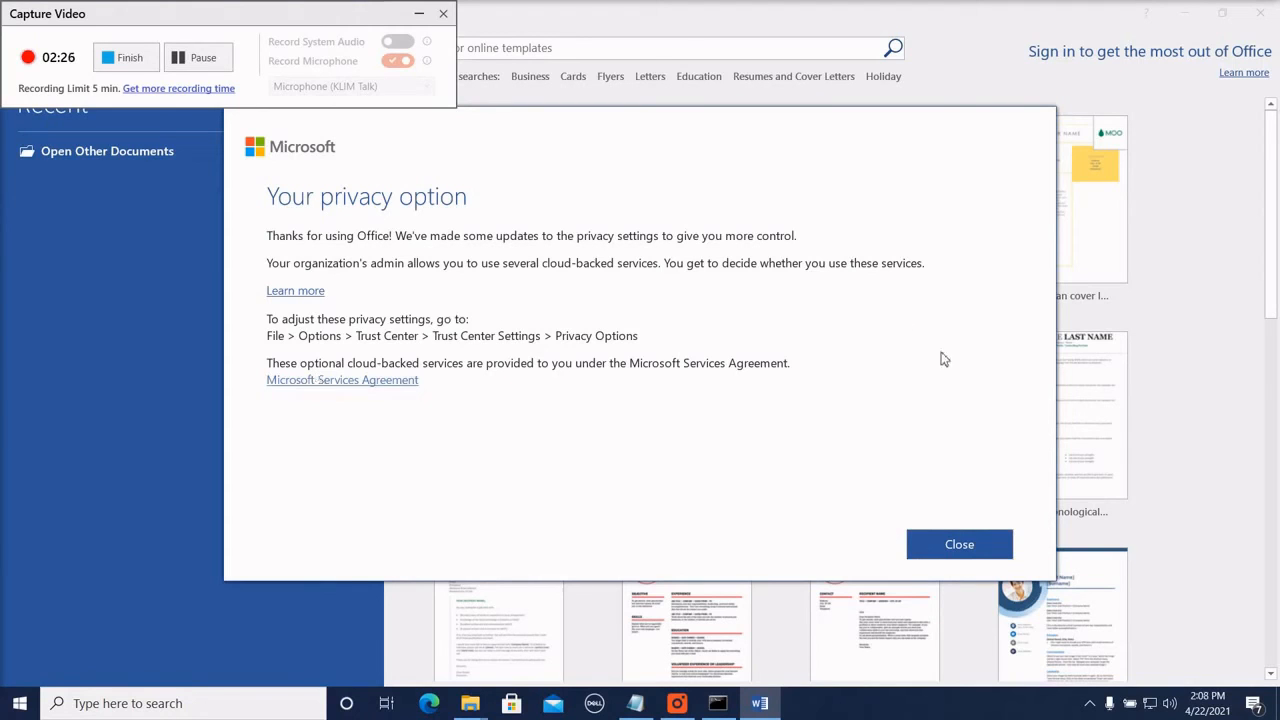
click(958, 544)
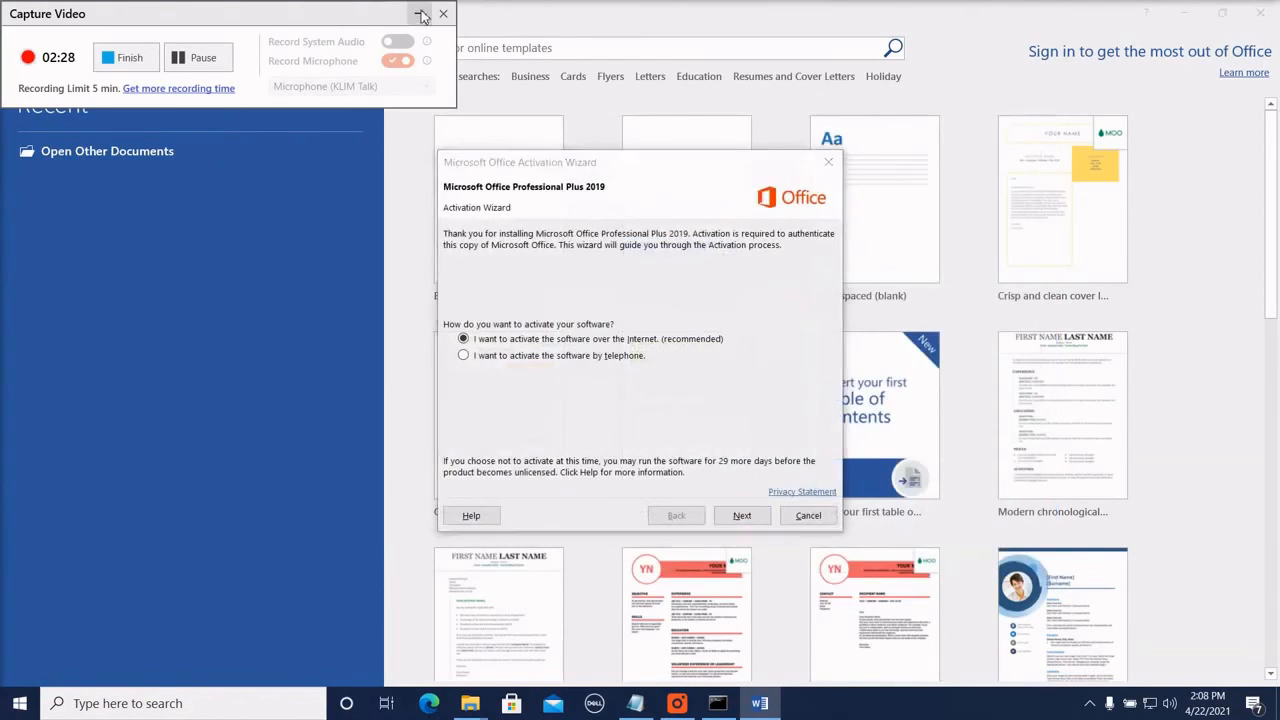
click(420, 12)
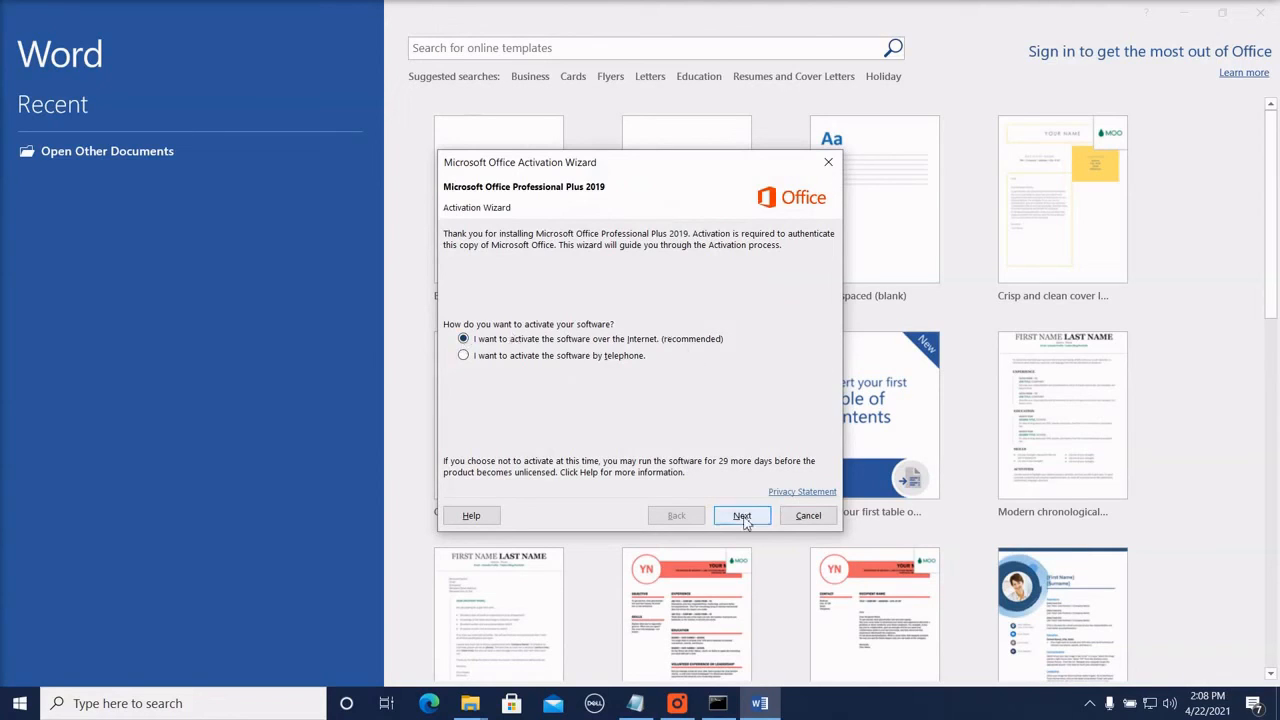
click(740, 516)
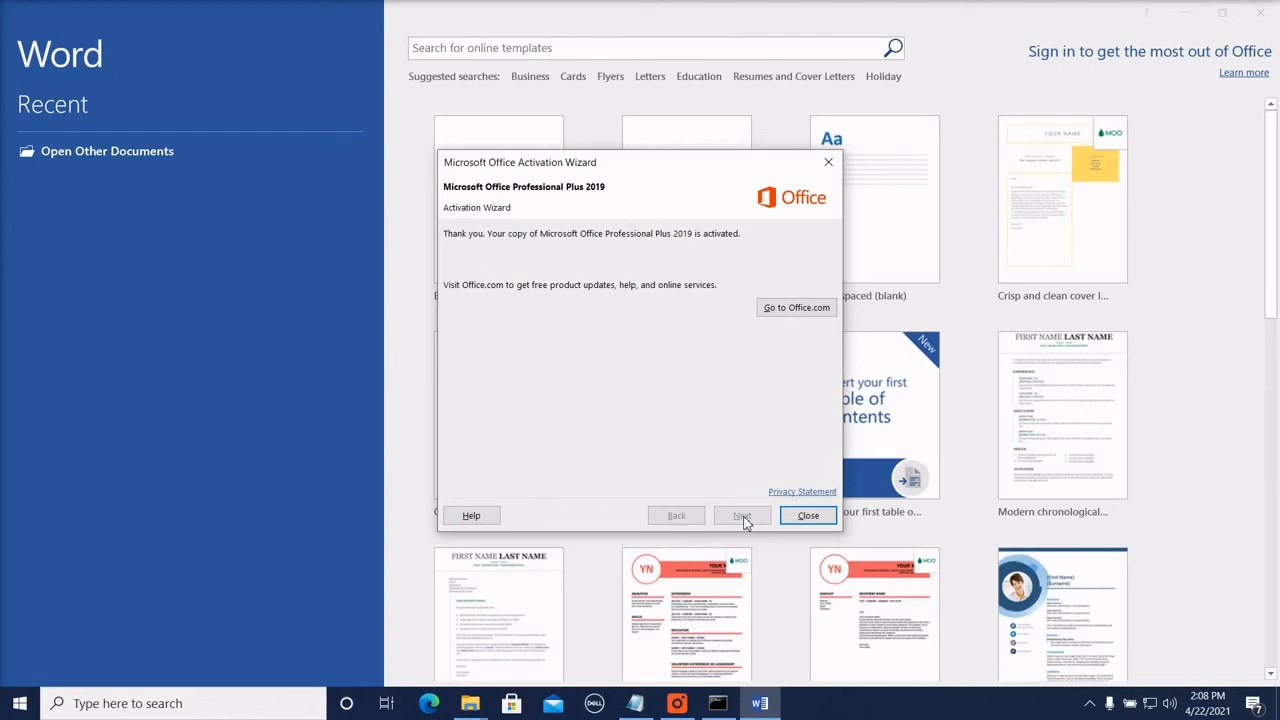
click(808, 516)
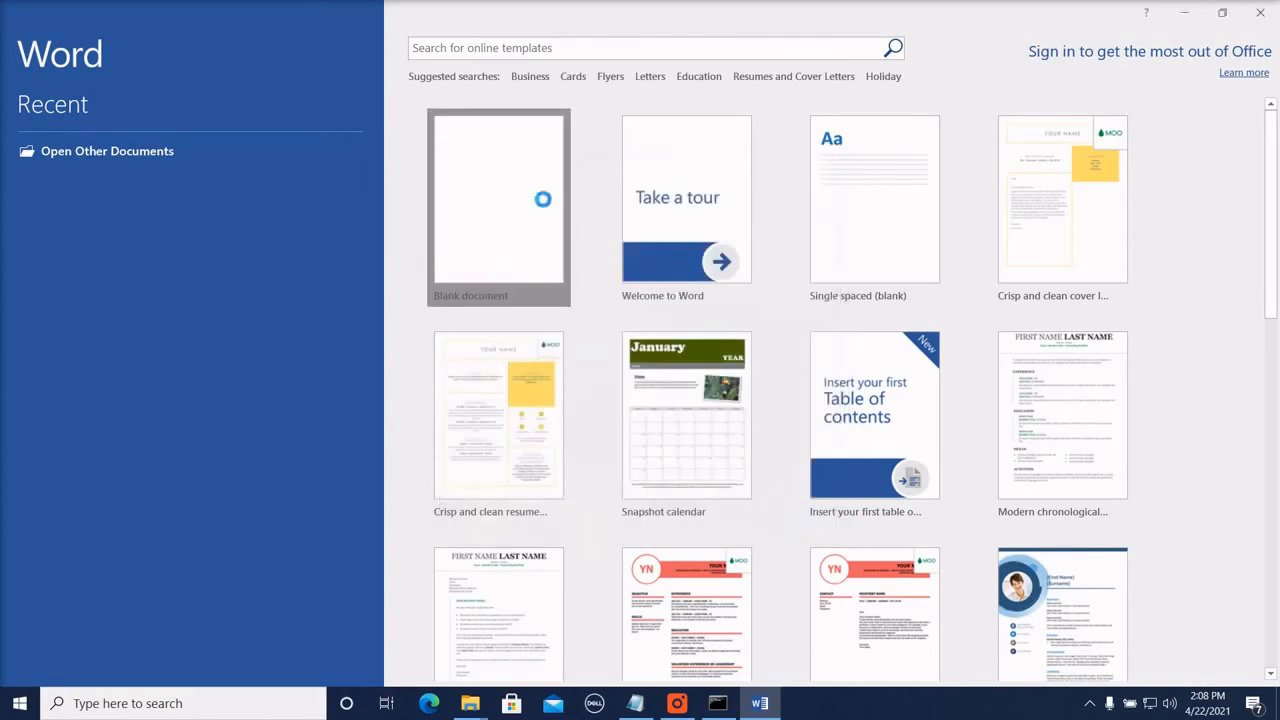
- View the File > Account page showing Office Professional Plus 2019 activated, then return to the blank document
click(108, 152)
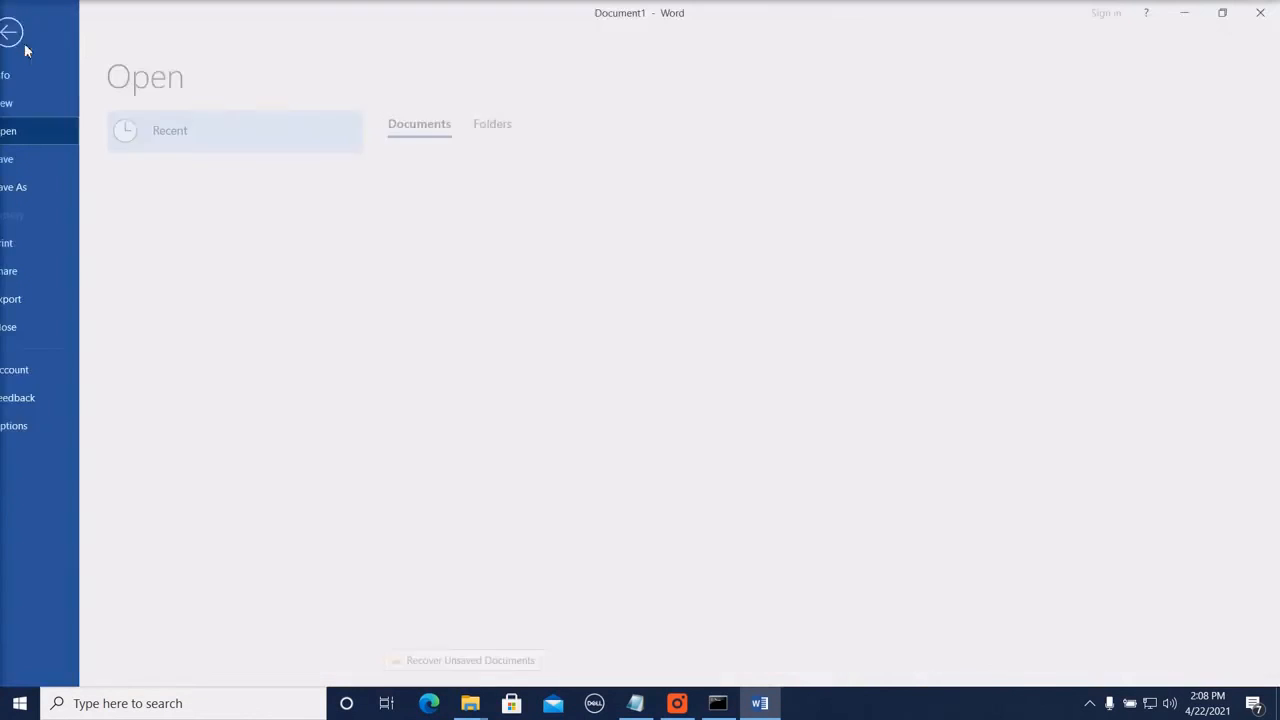
click(36, 368)
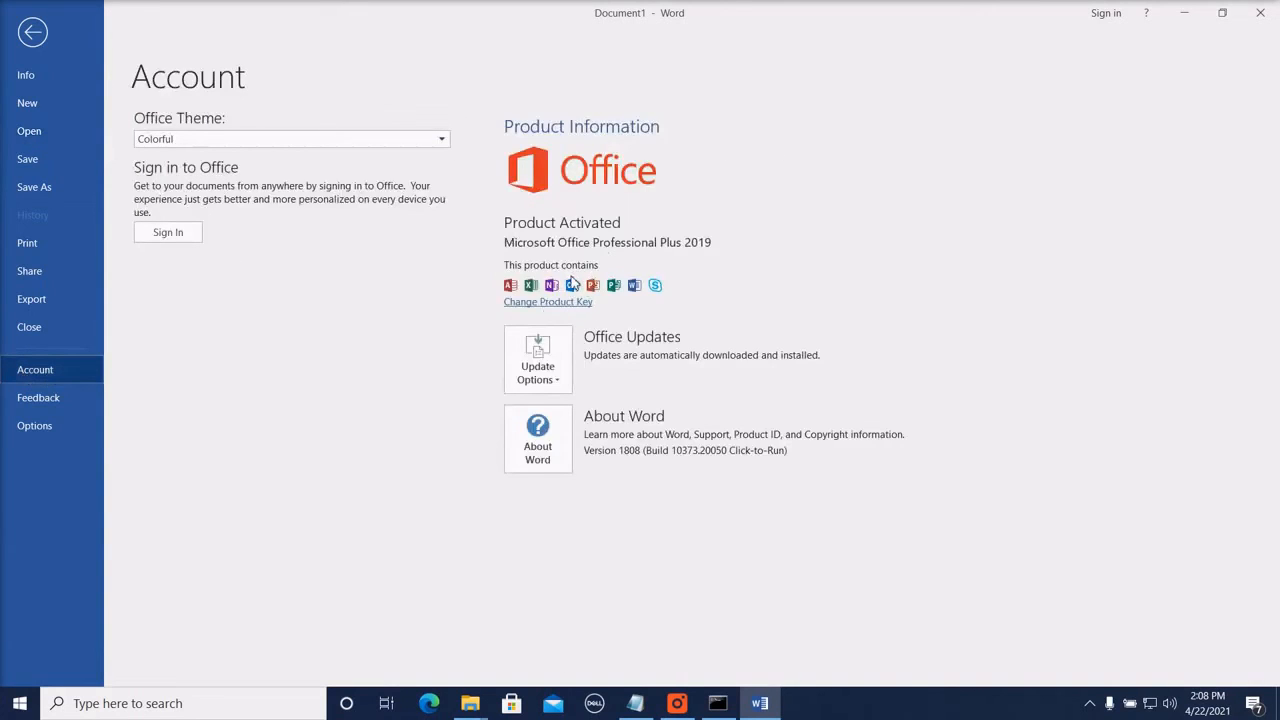
mouse_move(812, 216)
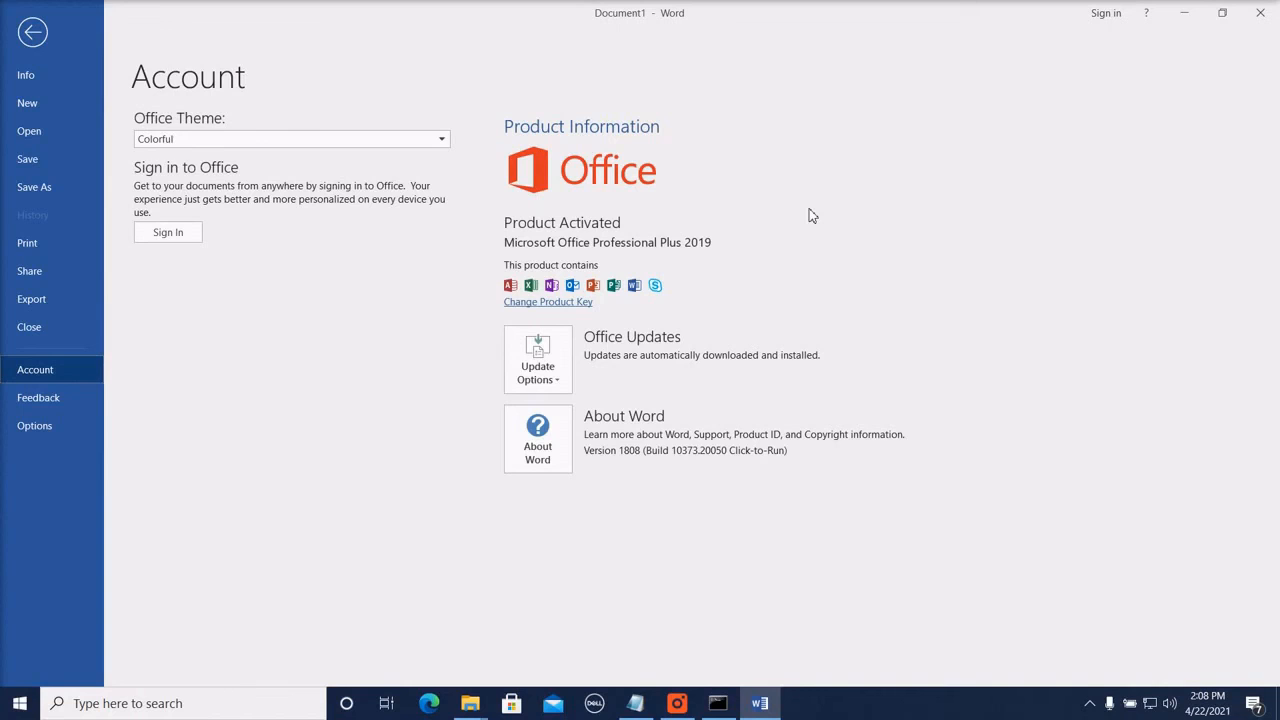
mouse_move(732, 622)
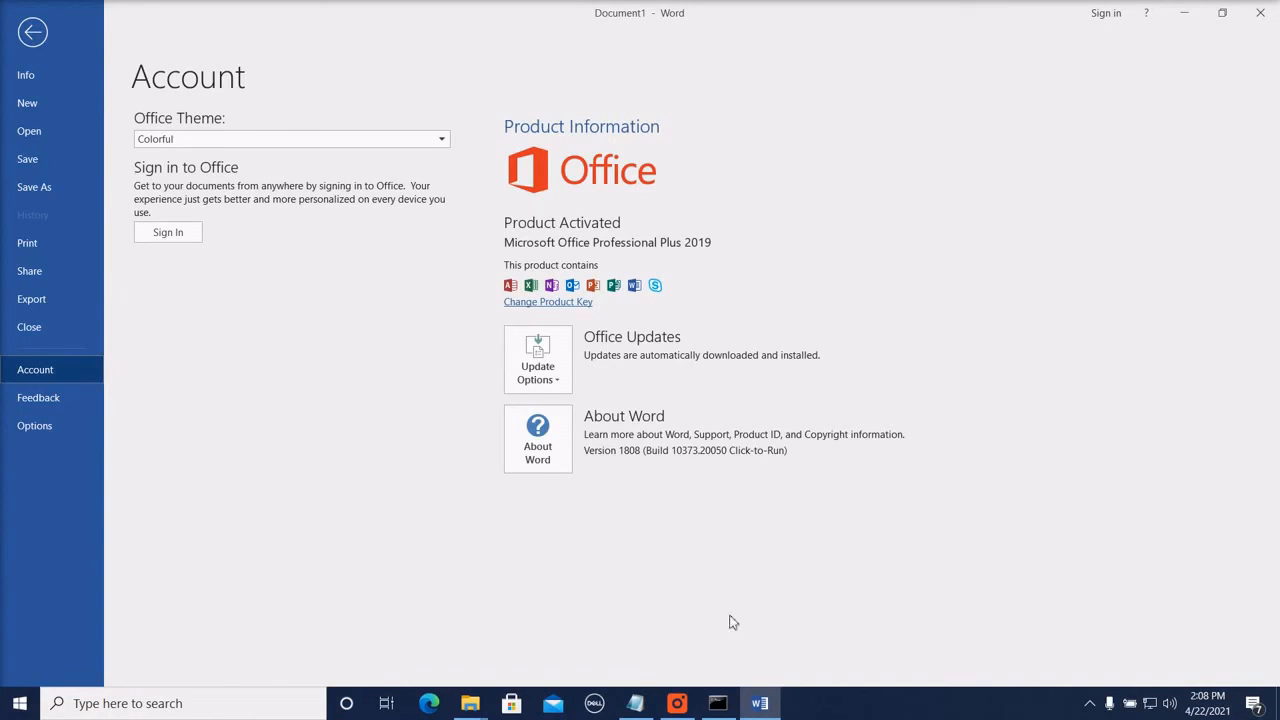
click(32, 32)
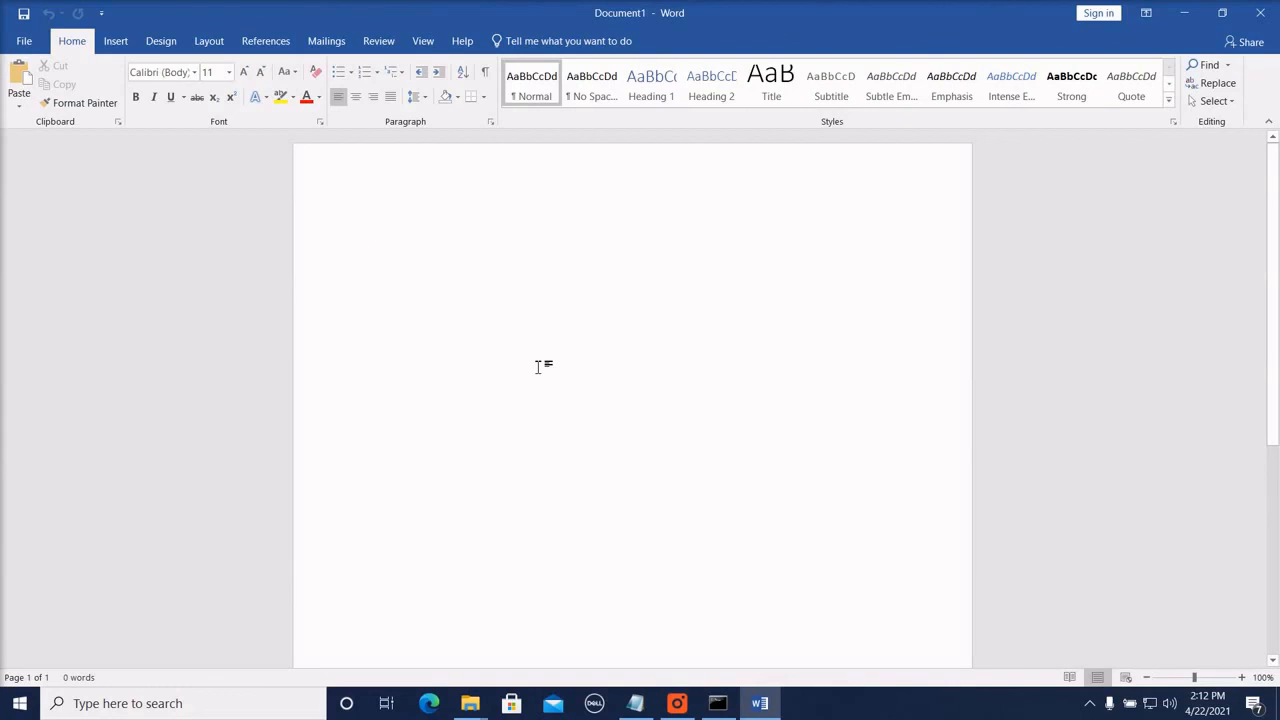
click(372, 230)
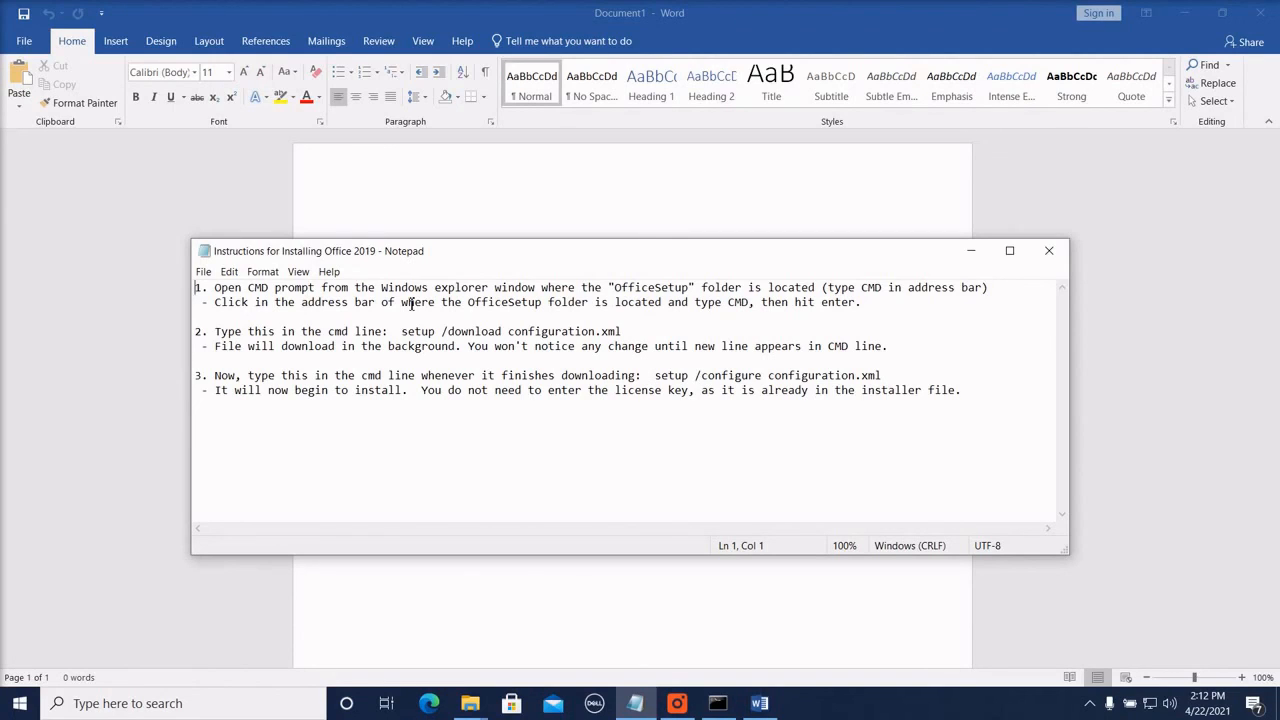
- Highlight the step-2 setup download command in the Office 2019 instructions, then clear the selection
drag(400, 332, 620, 332)
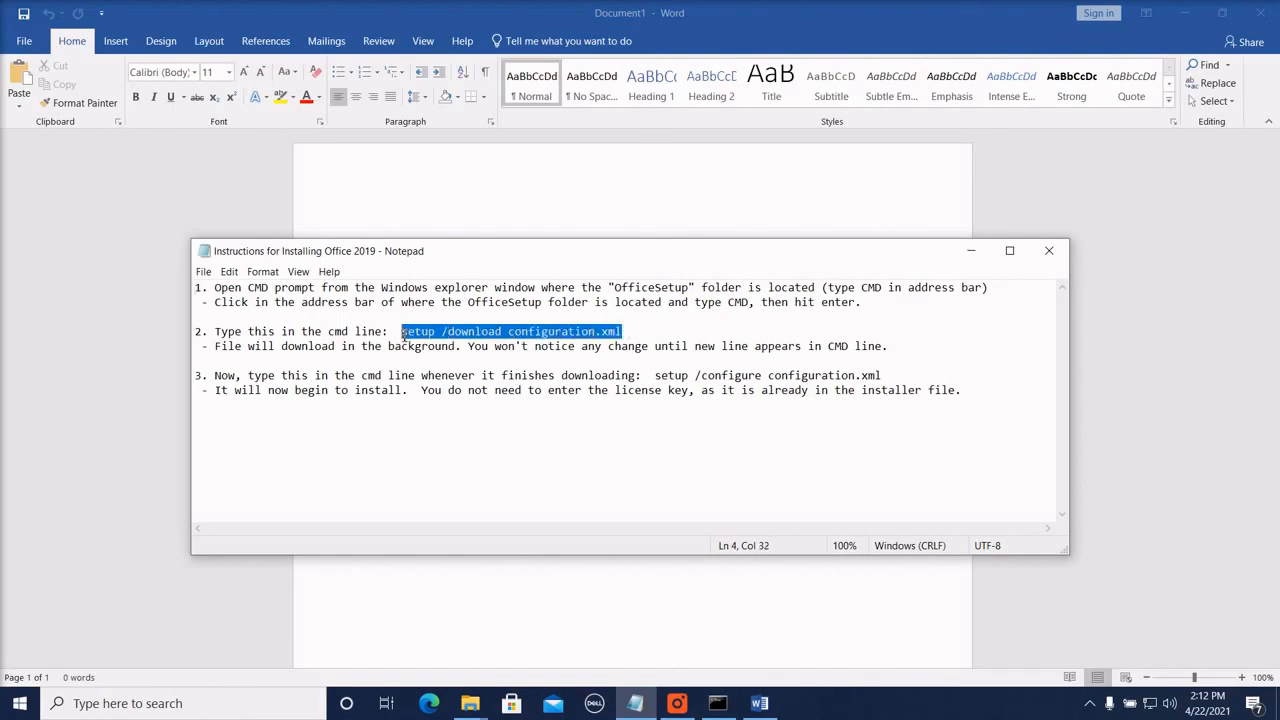
click(626, 332)
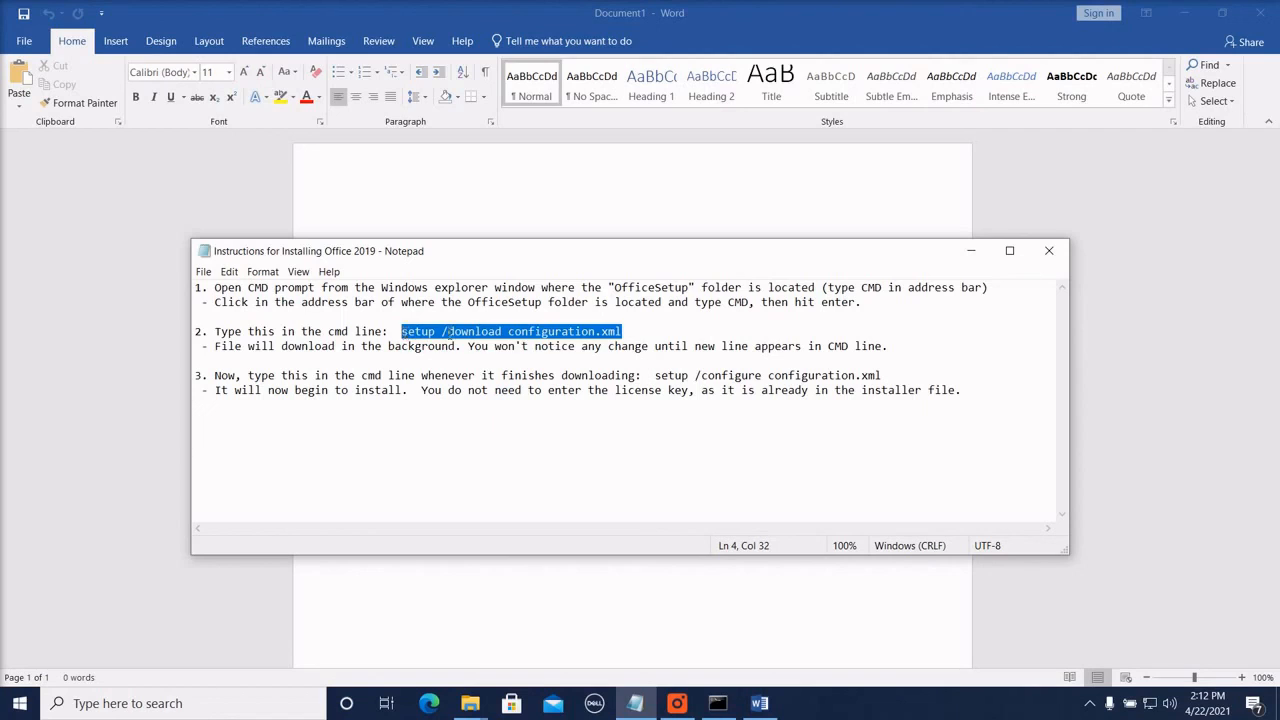
click(444, 332)
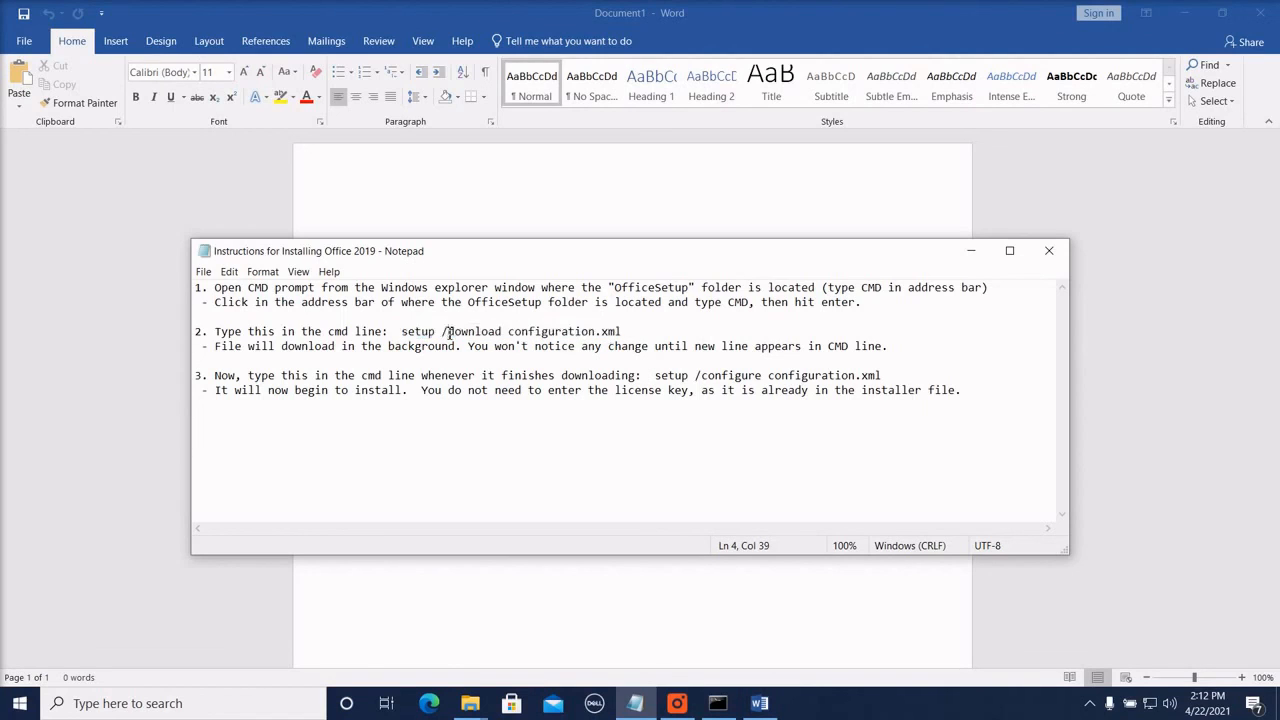